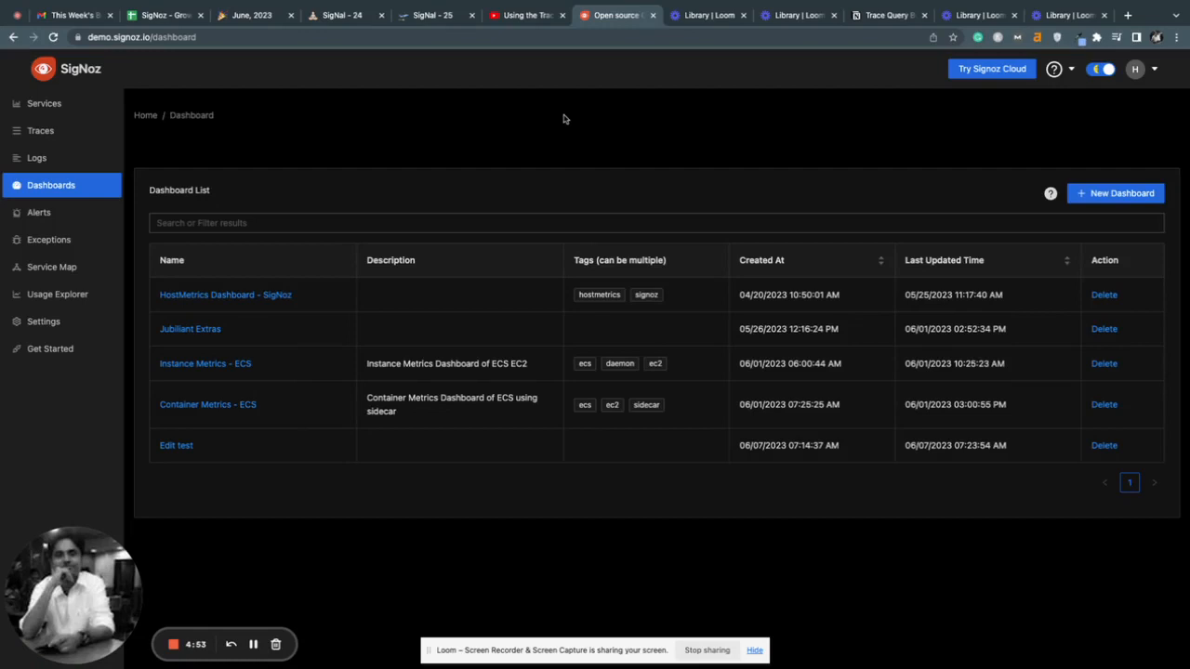
pyautogui.moveTo(44, 195)
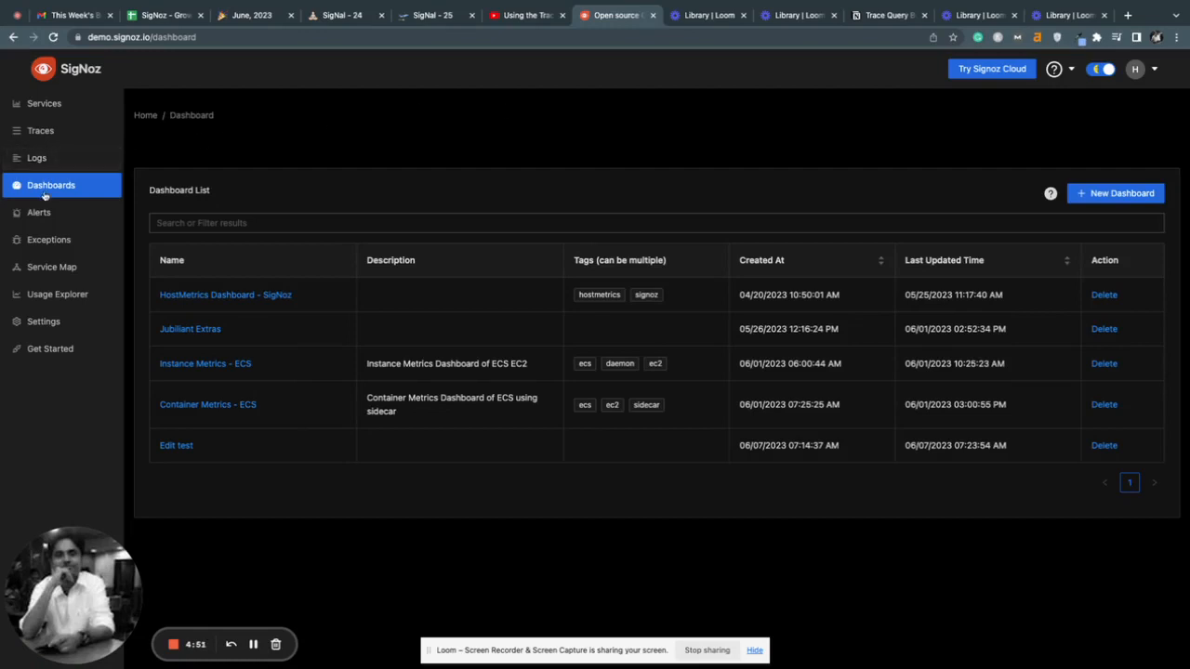
pyautogui.moveTo(42, 195)
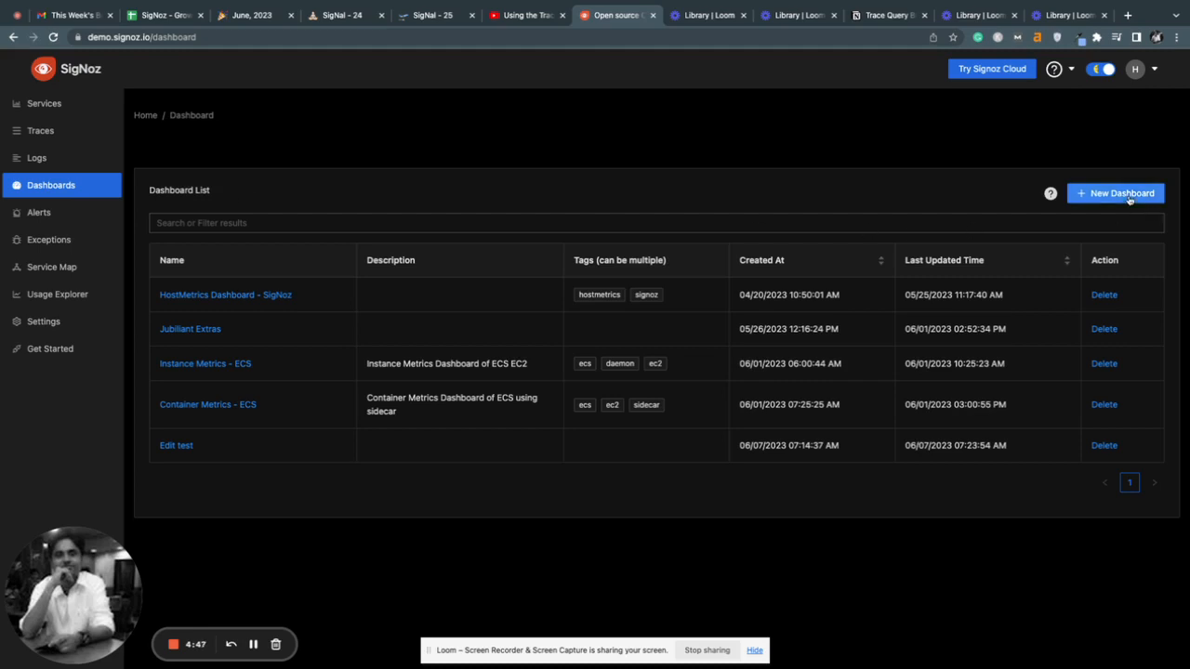
# Step: Create a new dashboard, which gets the default title 'Sample Title'
pyautogui.click(1114, 193)
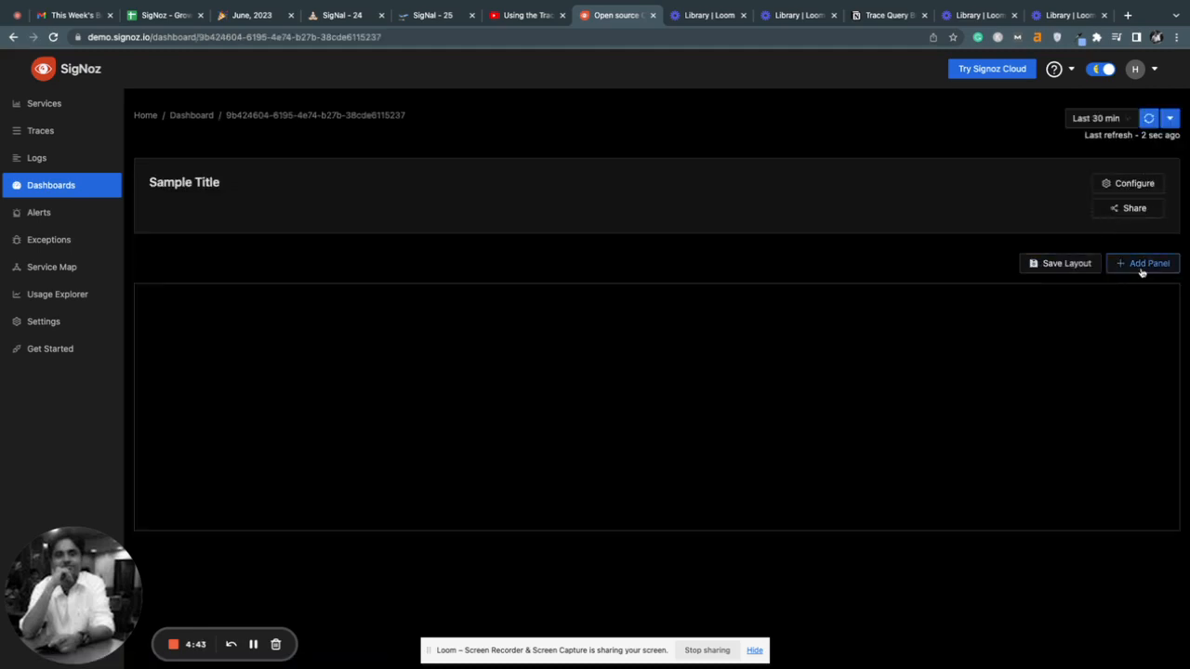
# Step: Add a Time Series panel and bring up query A's data source list
pyautogui.click(1142, 263)
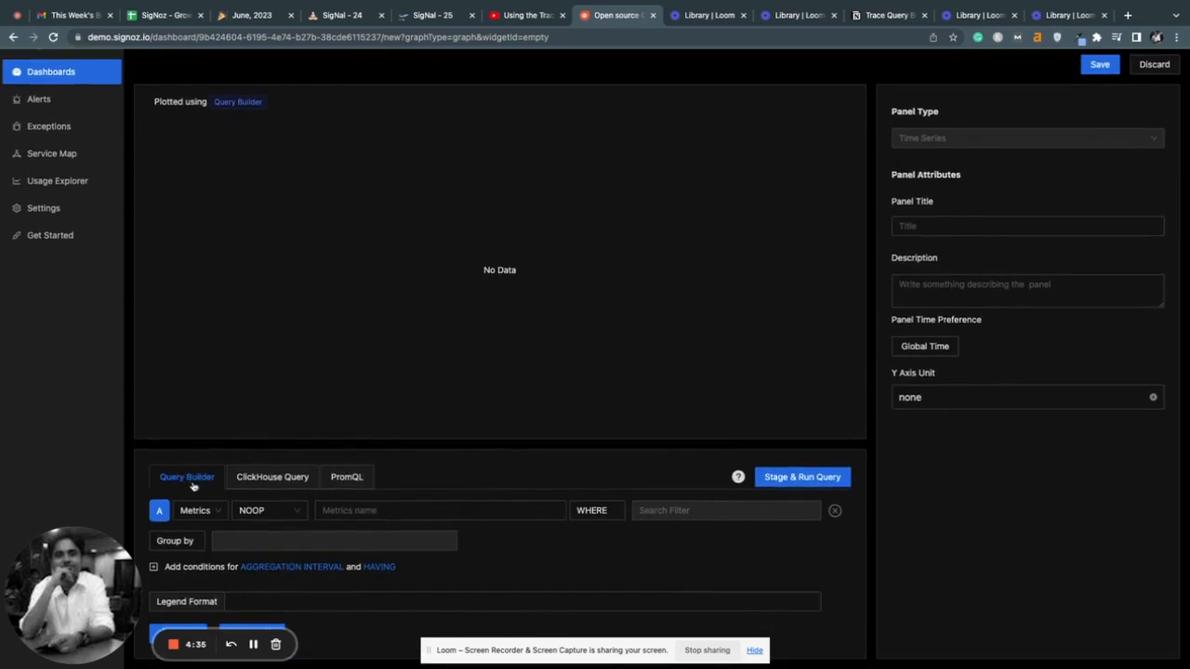
pyautogui.click(199, 509)
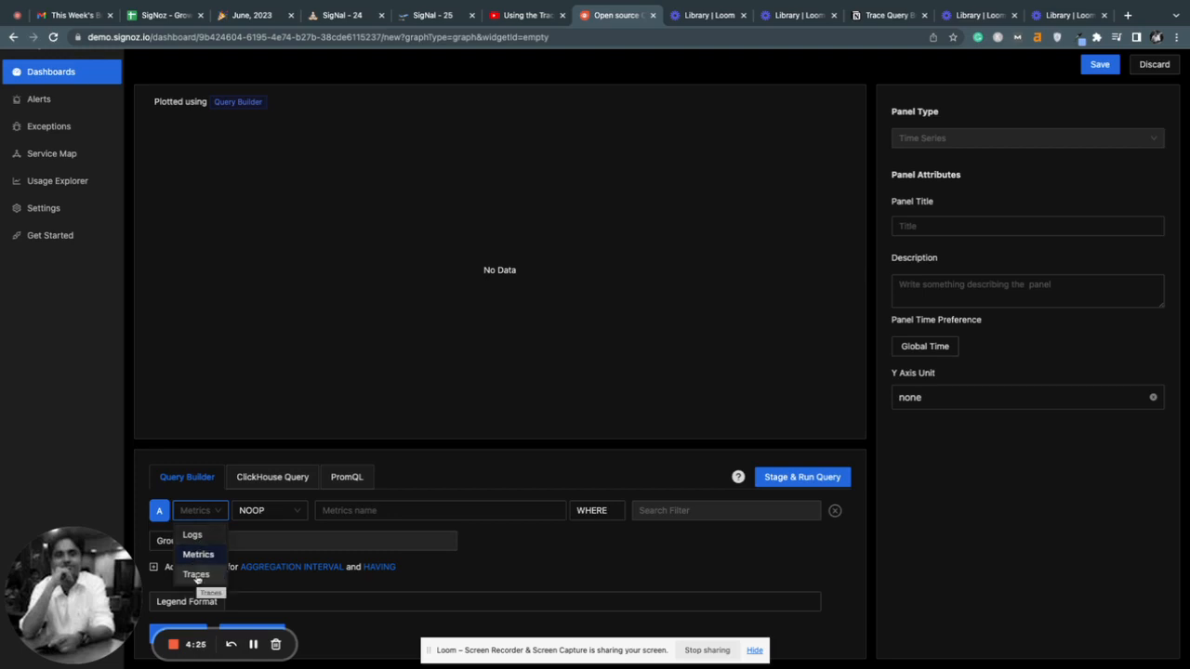
# Step: Switch query A's data source to Traces and focus its search filter
pyautogui.click(196, 574)
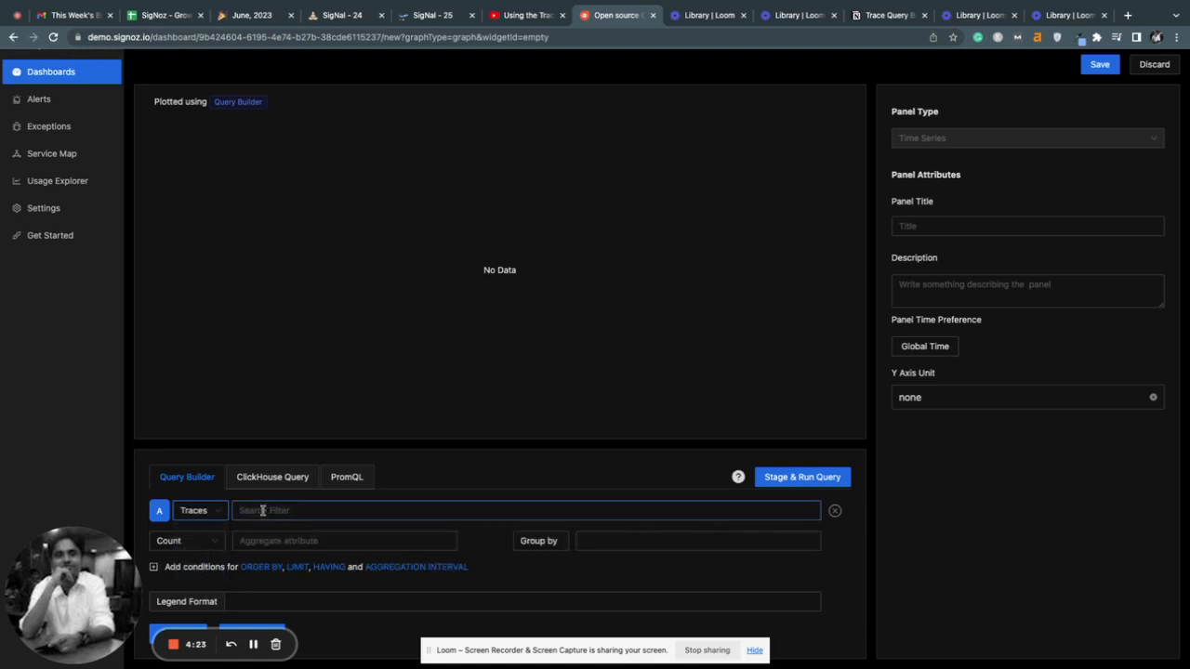
pyautogui.click(186, 540)
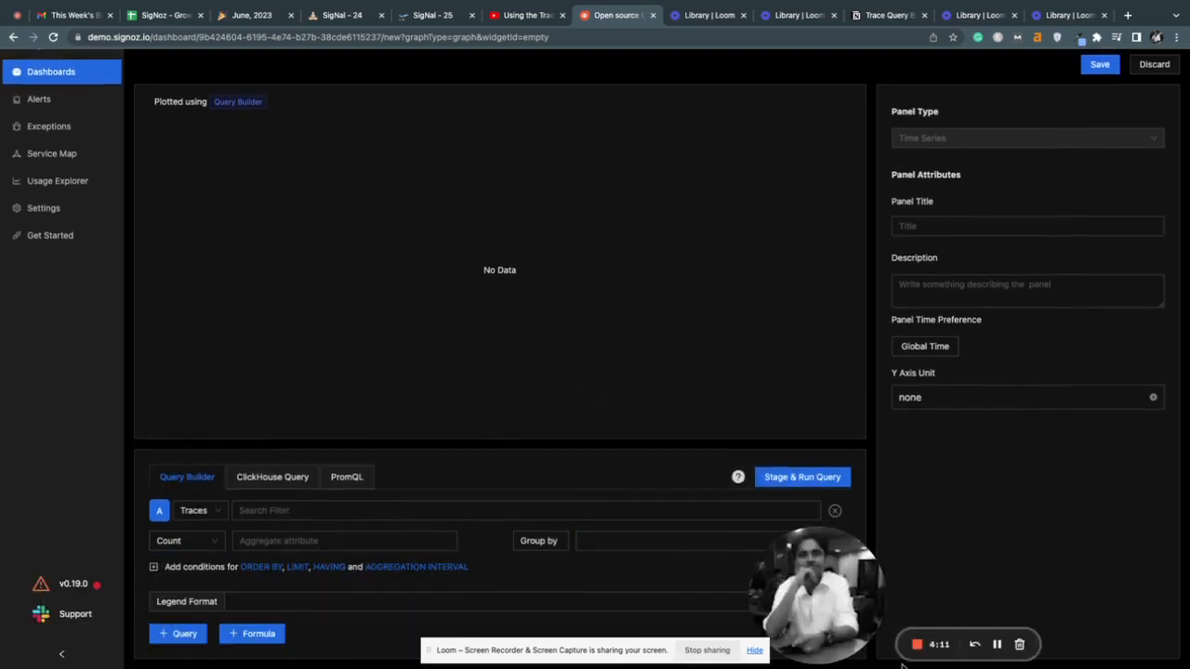
pyautogui.moveTo(374, 527)
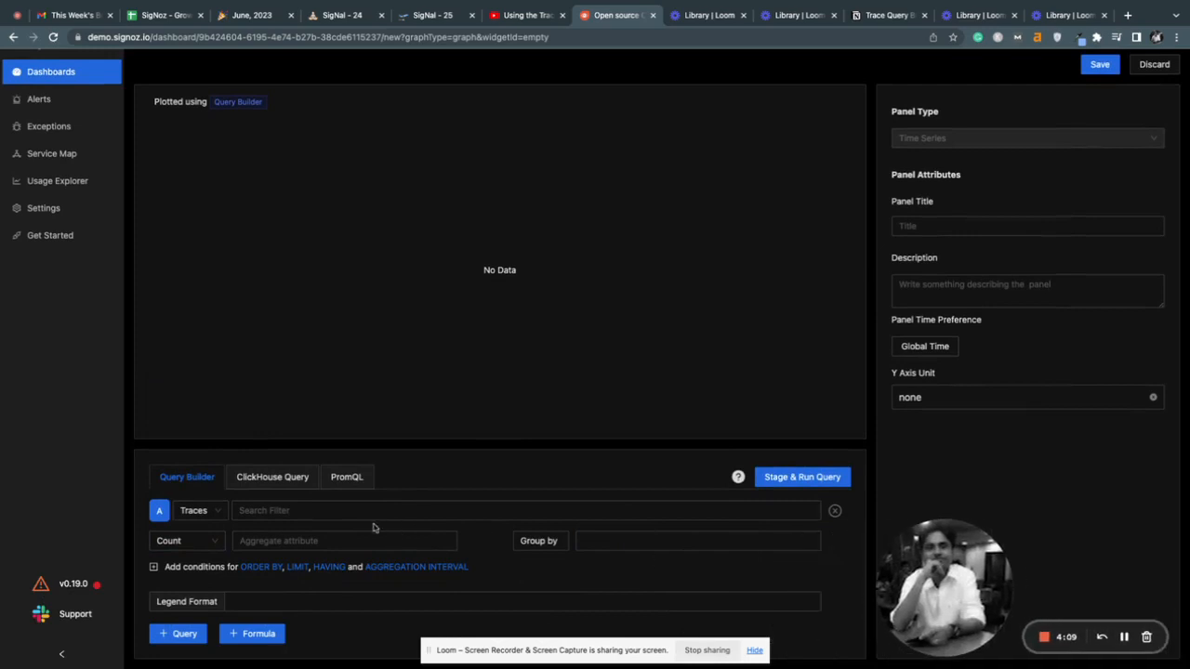
# Step: Filter query A's traces to hasError = true and serviceName = redis
pyautogui.click(521, 509)
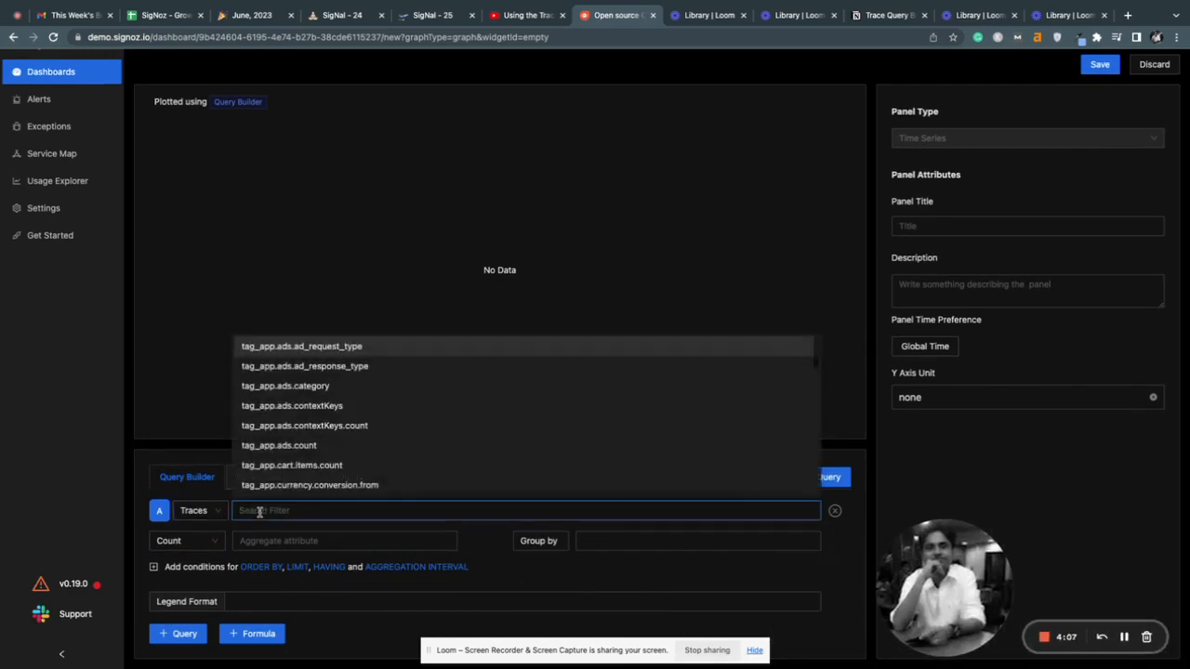
pyautogui.write('hasError =')
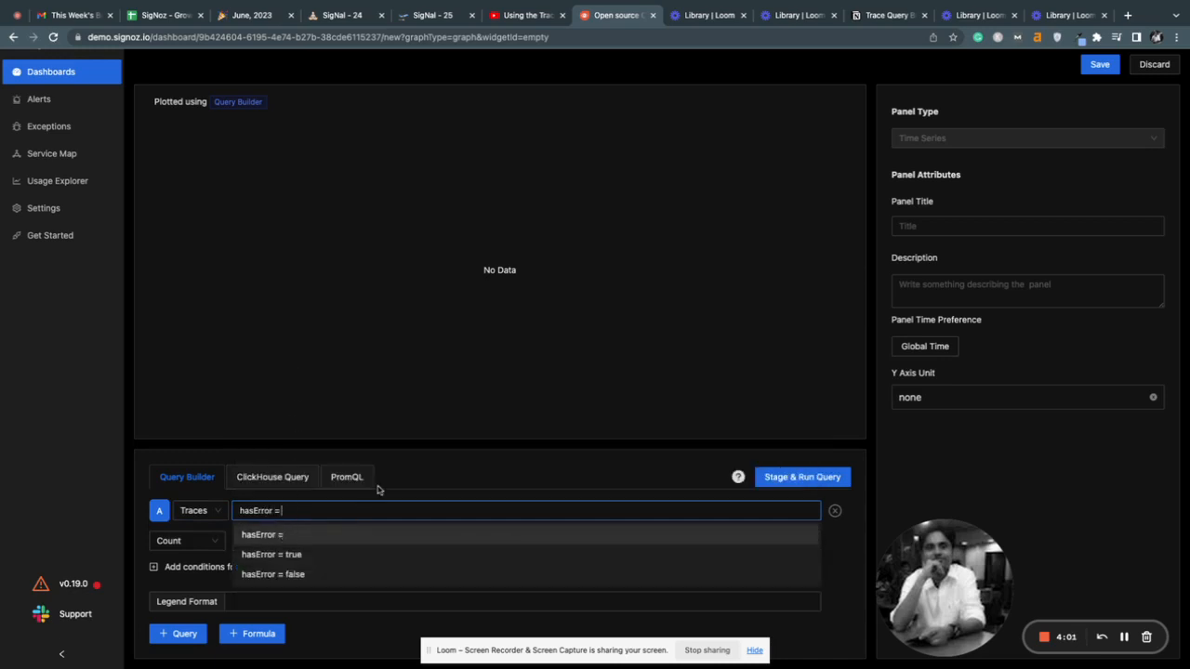
pyautogui.write('s')
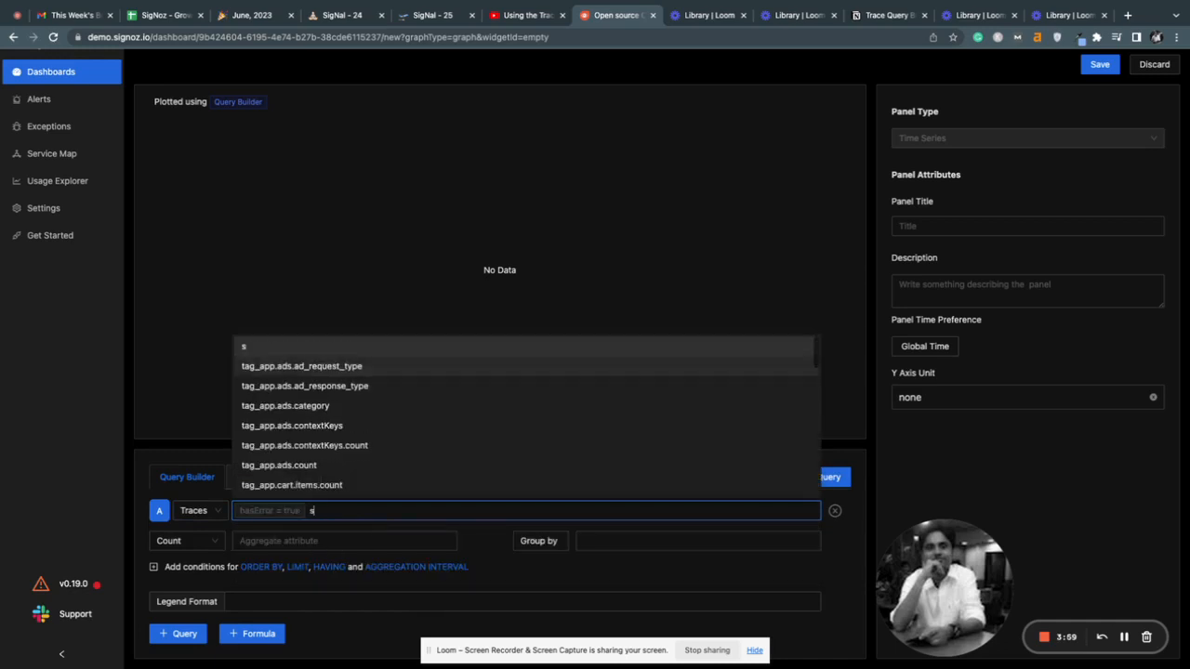
pyautogui.write('erviceName')
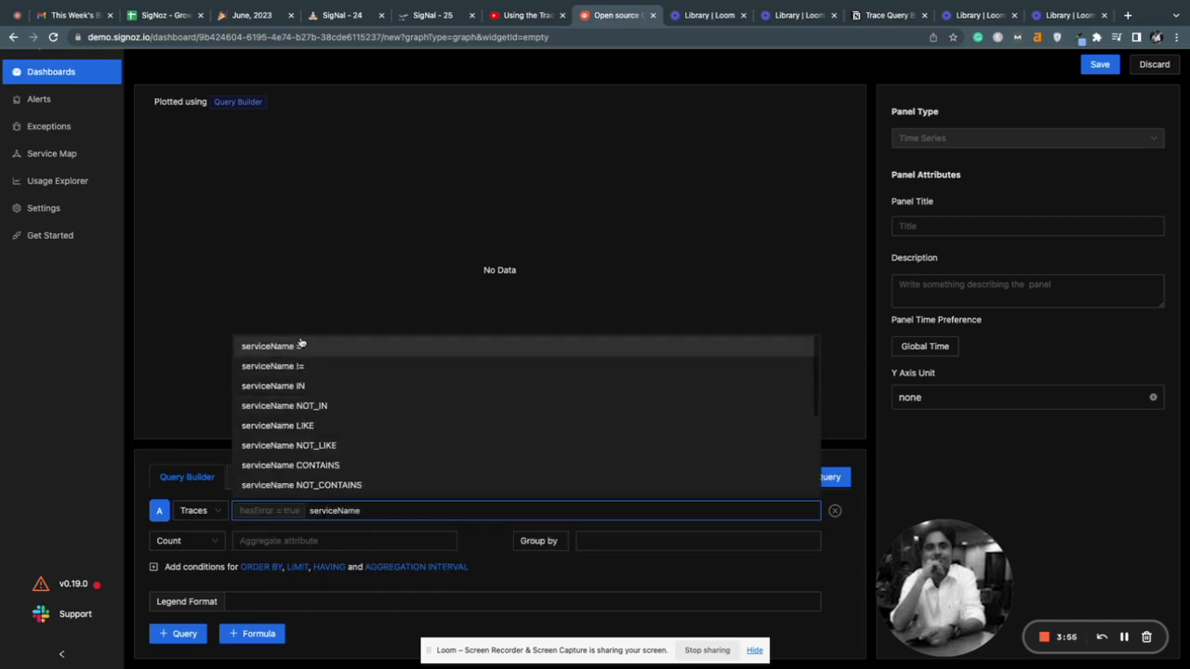
pyautogui.click(270, 346)
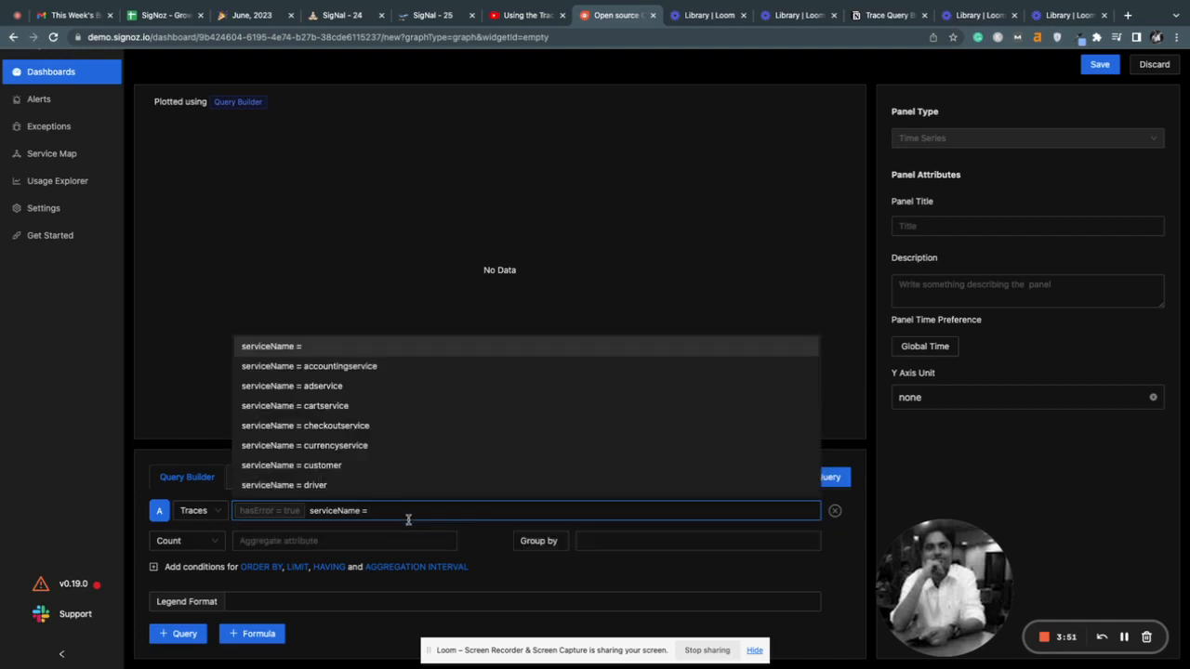
pyautogui.write('redis')
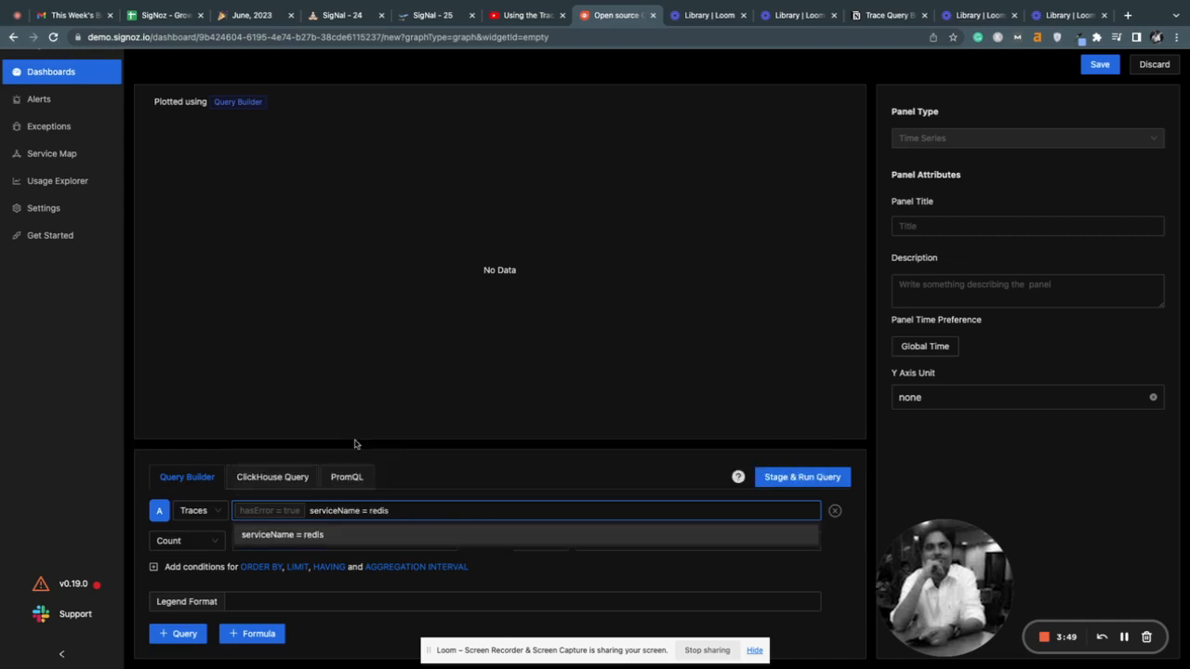
pyautogui.click(343, 540)
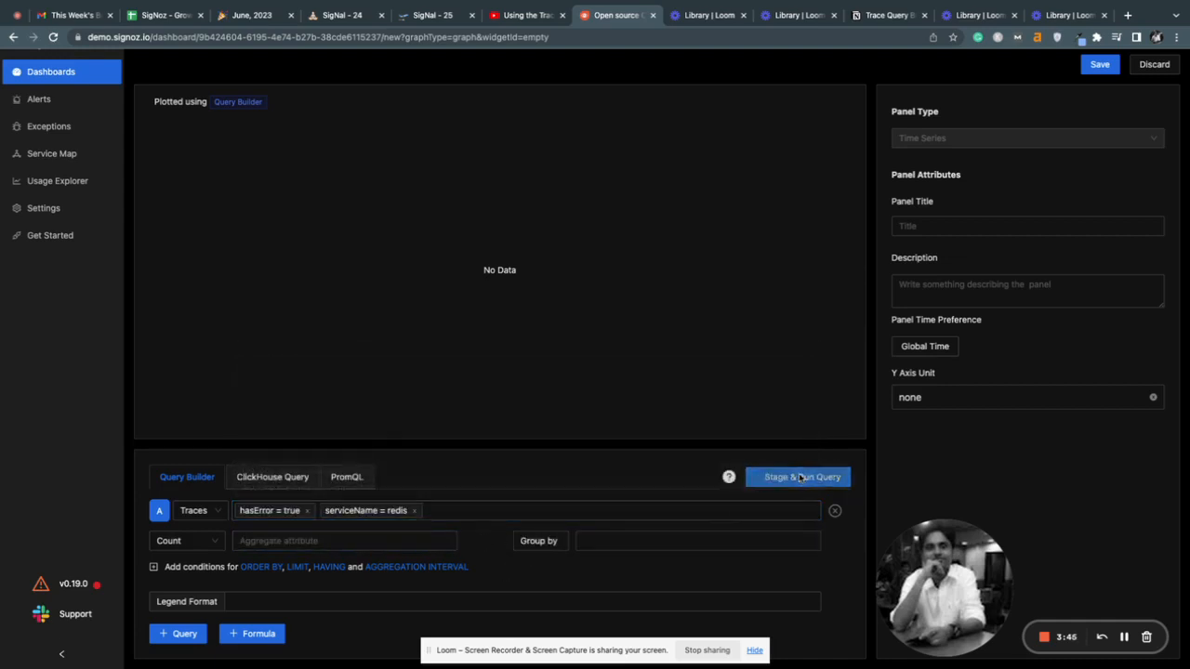
# Step: Plot query A's redis error count with the legend 'Errors'
pyautogui.click(799, 477)
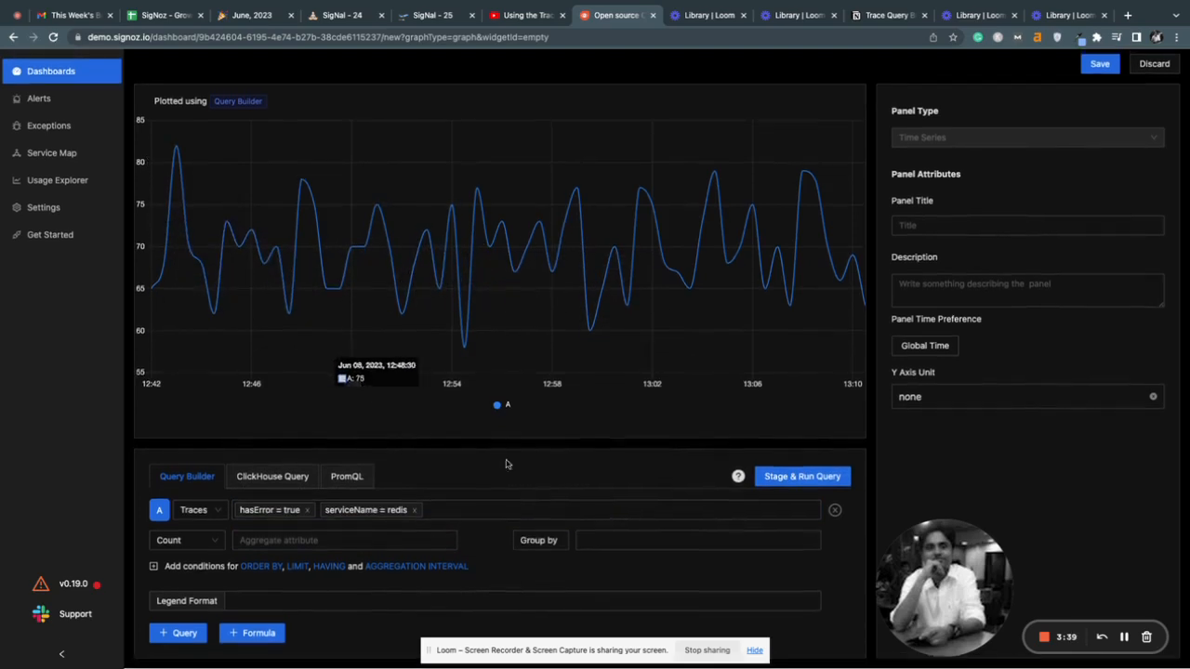
pyautogui.click(520, 601)
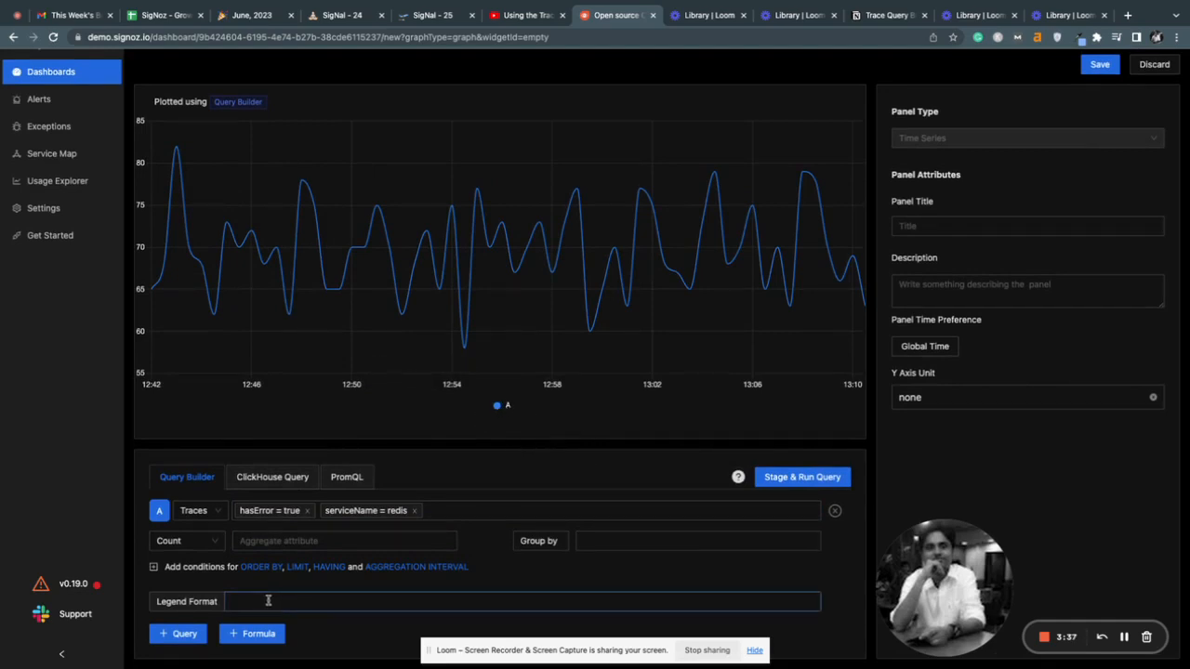
pyautogui.write('Errors')
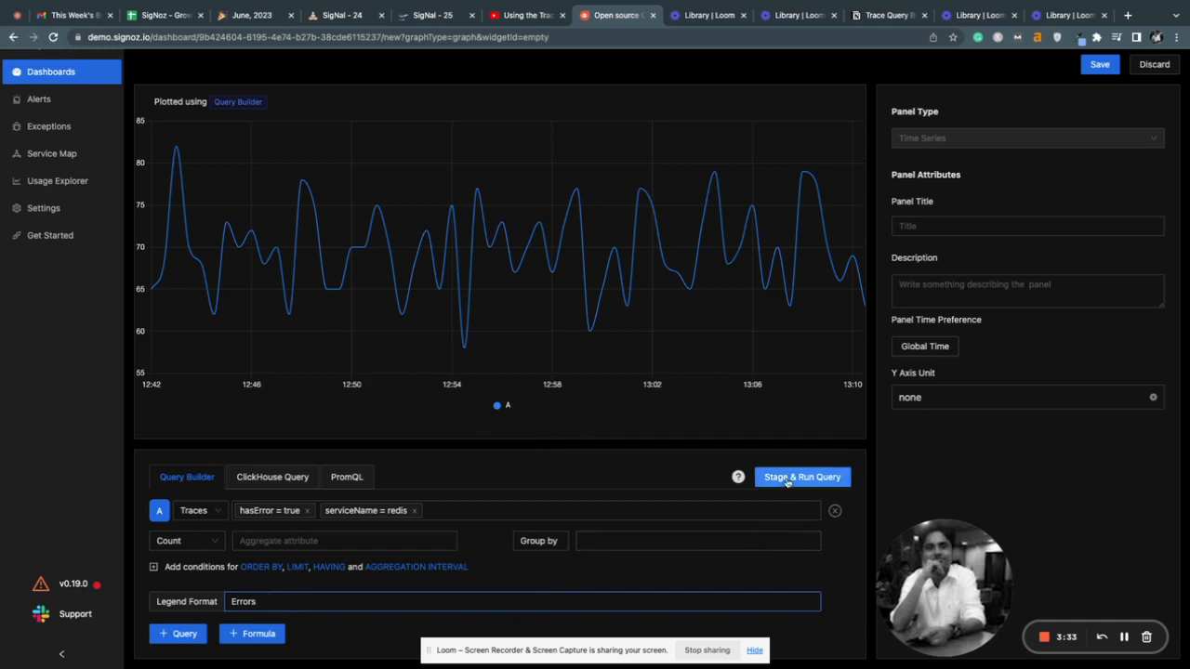
pyautogui.click(801, 477)
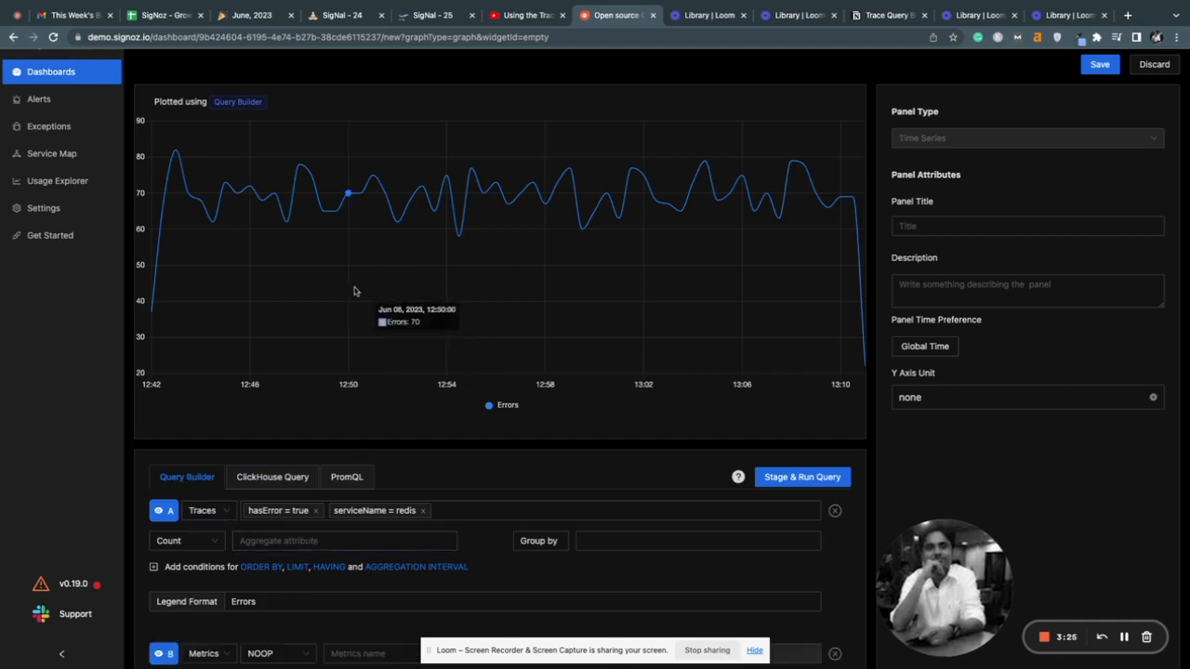
# Step: Set query B to read Traces filtered by hasError = false
pyautogui.scroll(-3)
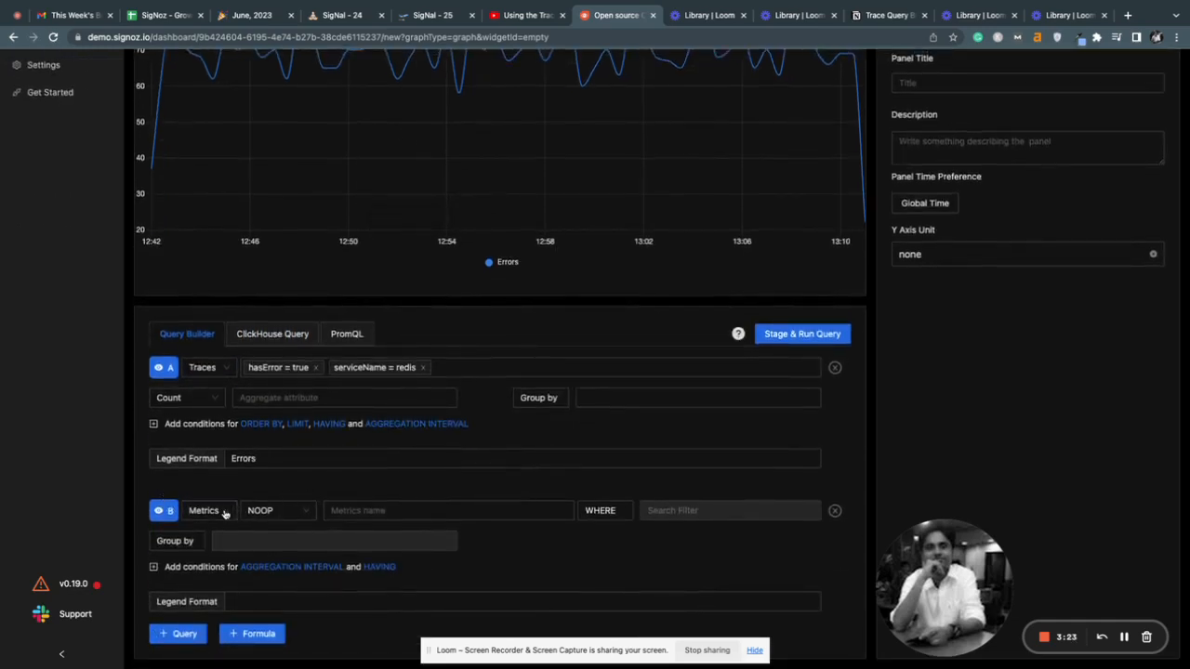
pyautogui.click(209, 510)
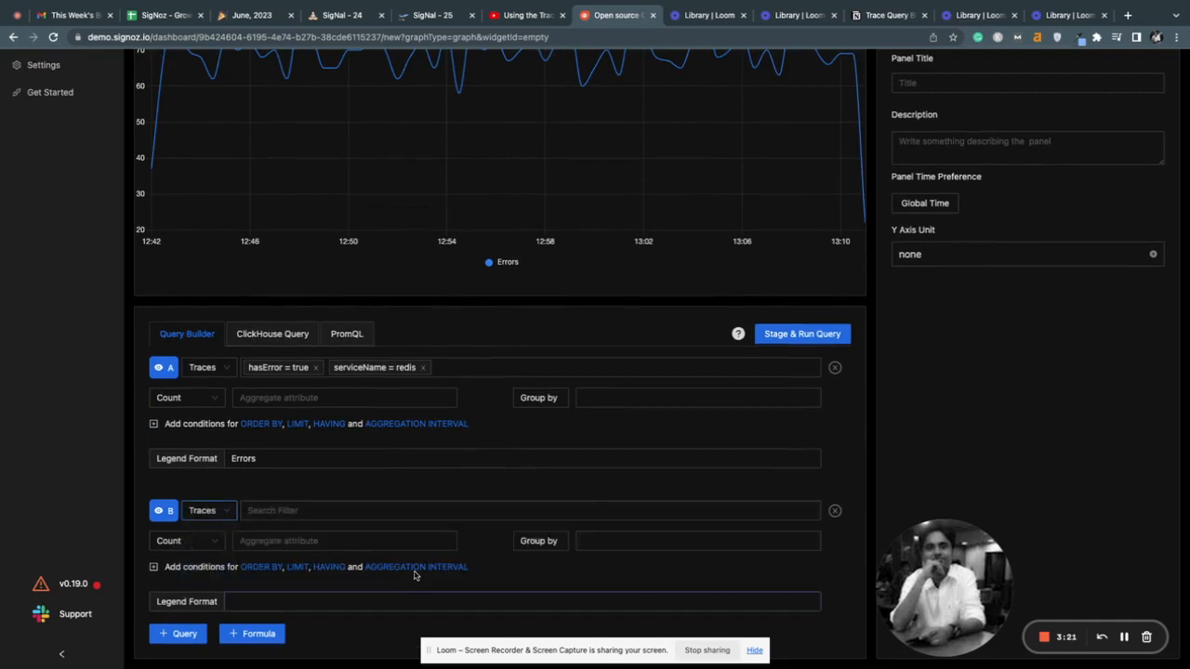
pyautogui.click(530, 510)
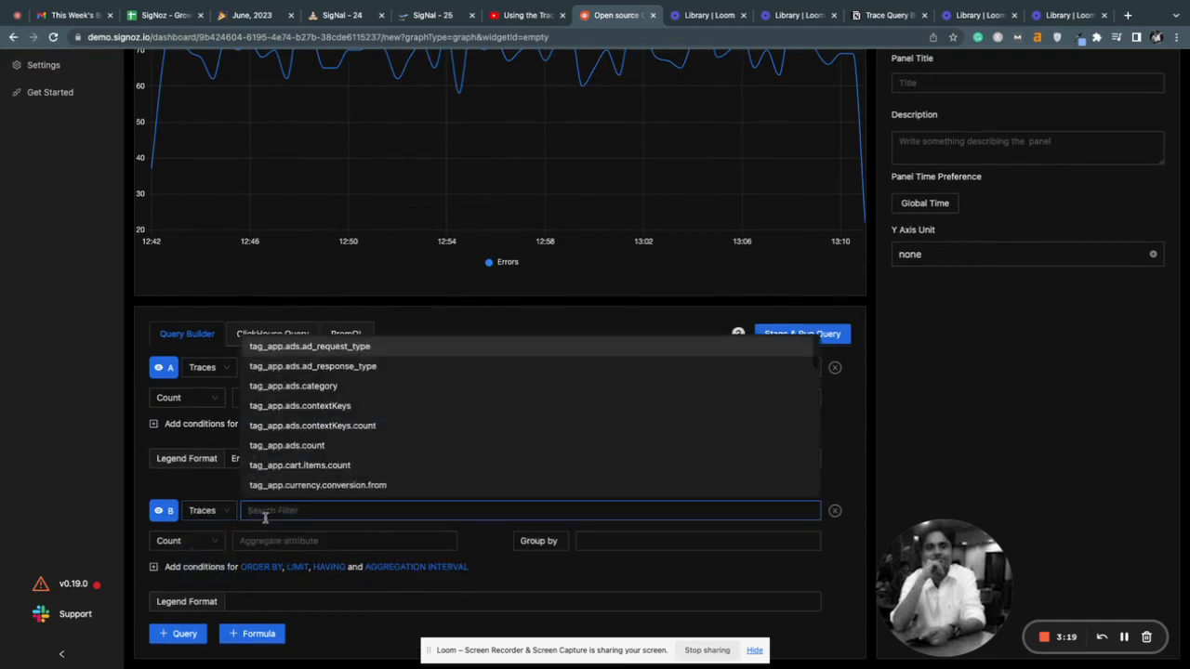
pyautogui.write('hasError')
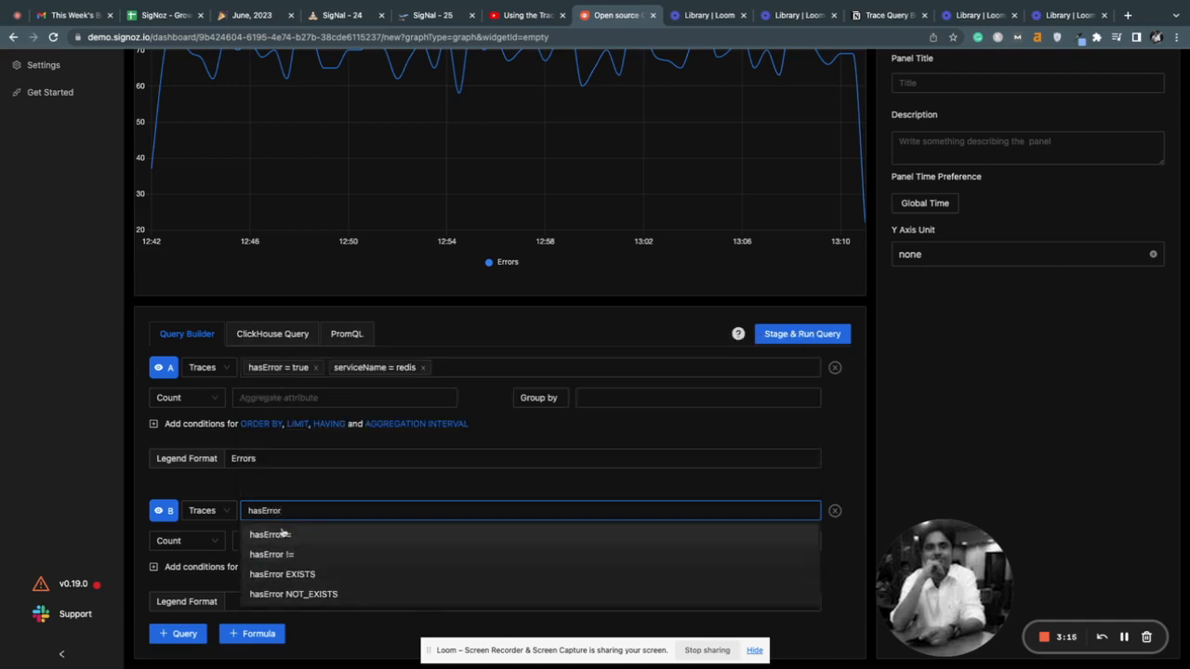
pyautogui.click(269, 534)
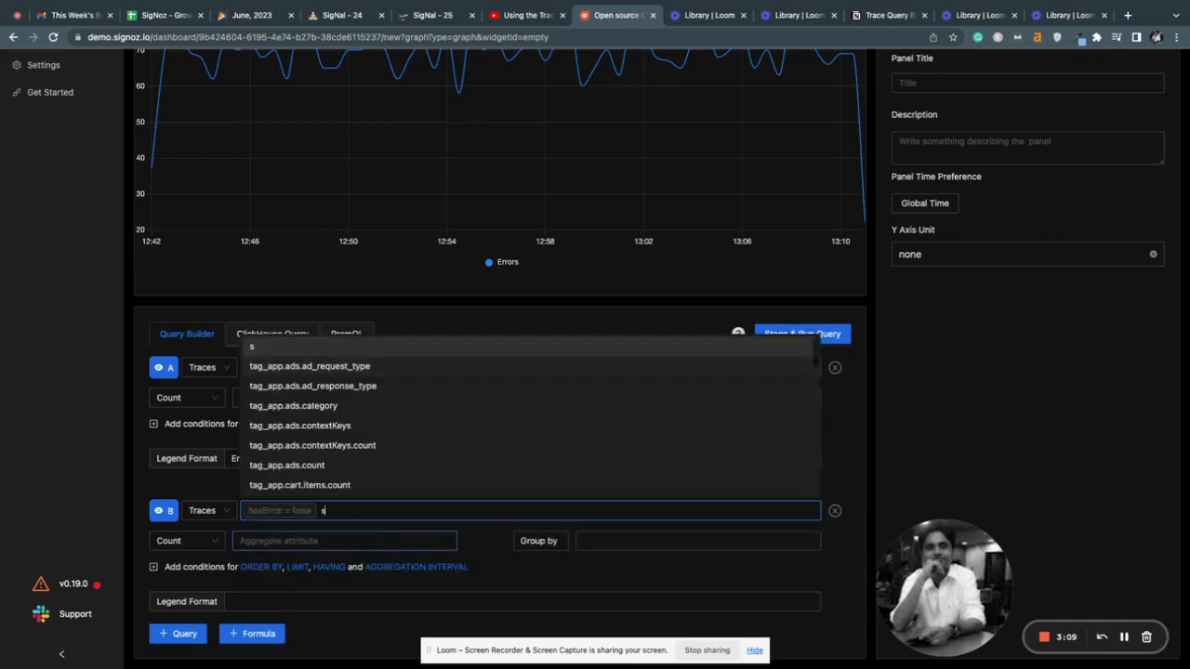
# Step: Add serviceName = redis to query B, legend it 'Not Errors', and run both queries
pyautogui.write('erviceName=')
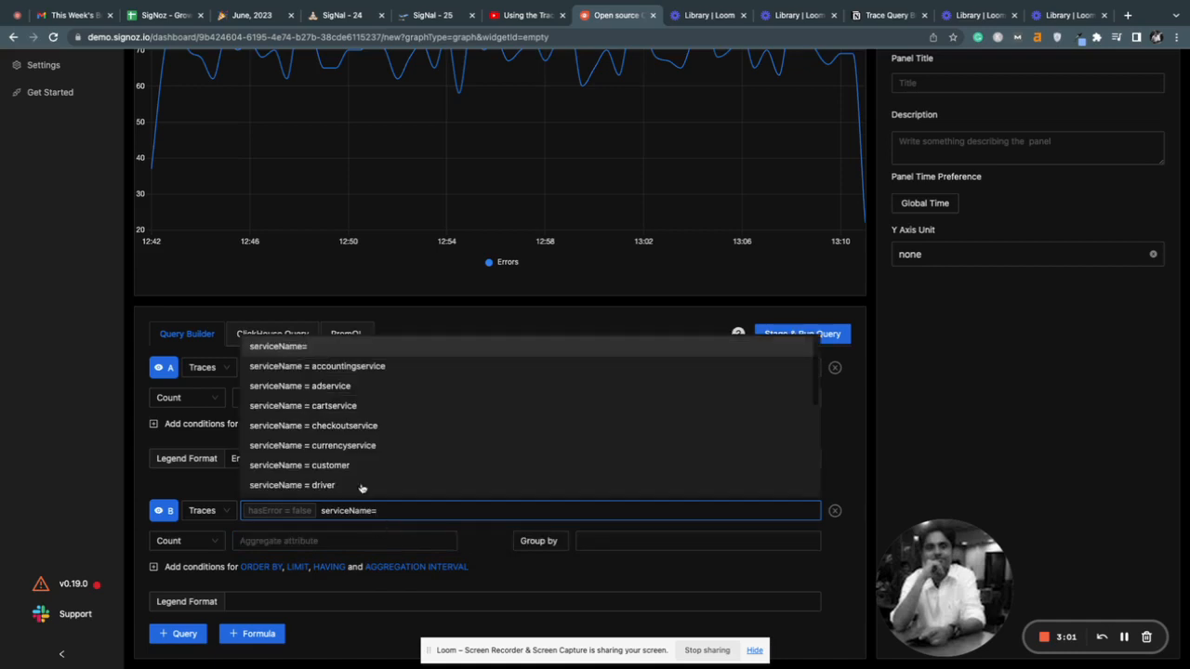
pyautogui.scroll(-3)
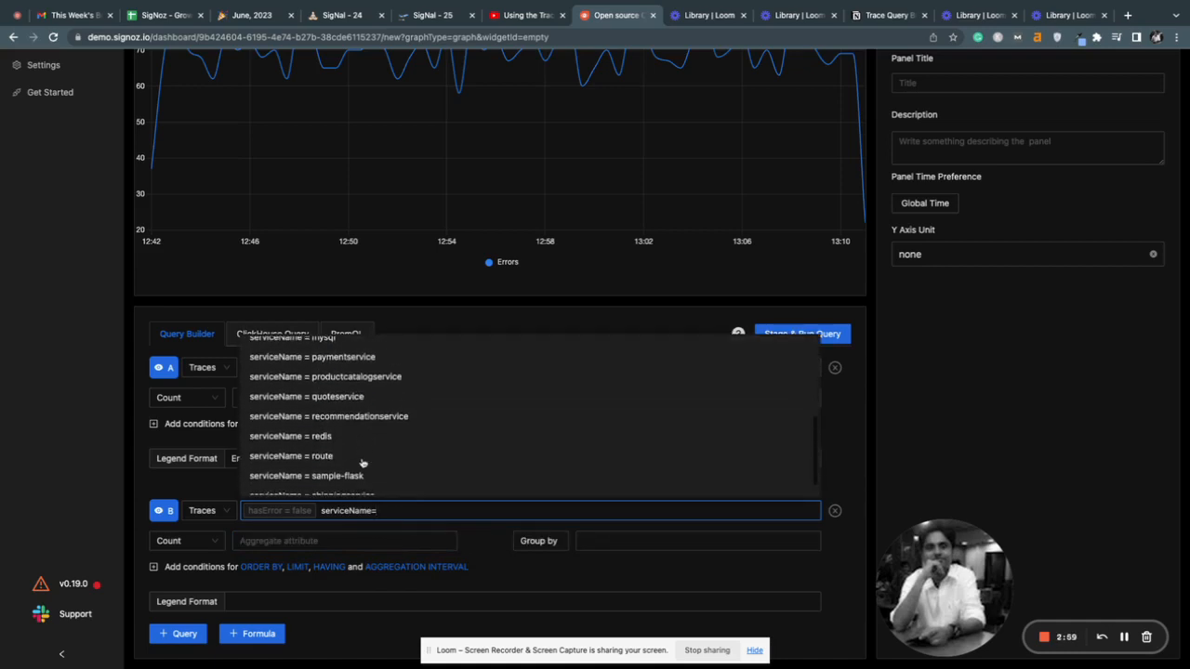
pyautogui.click(290, 436)
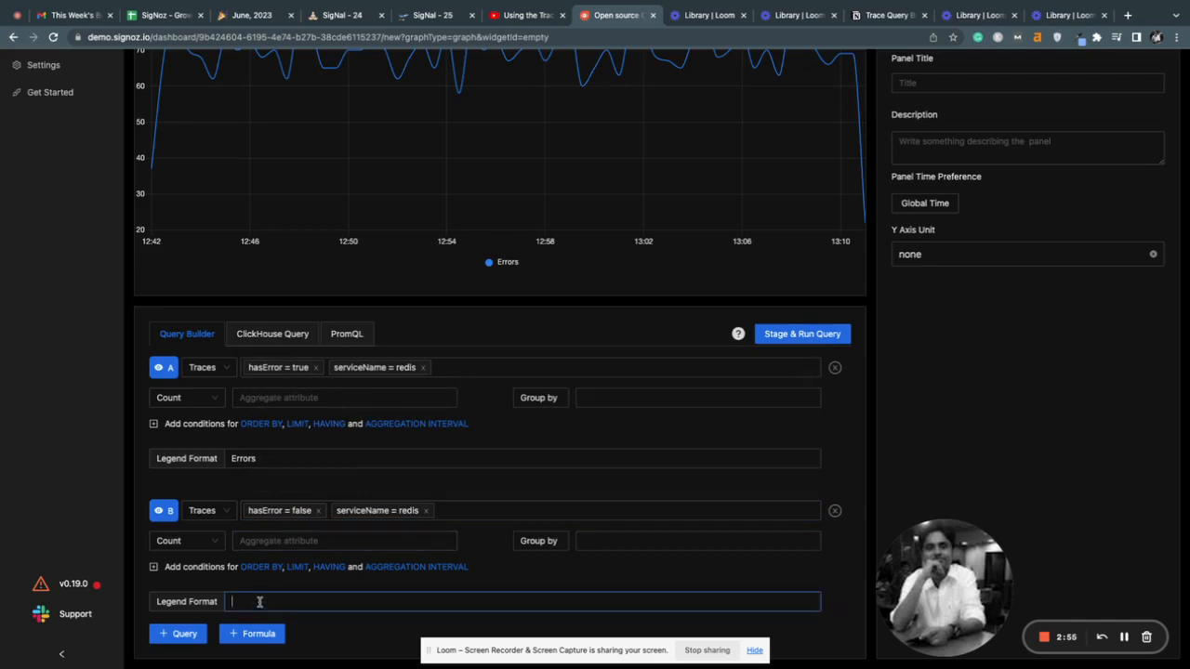
pyautogui.write('Not Errors')
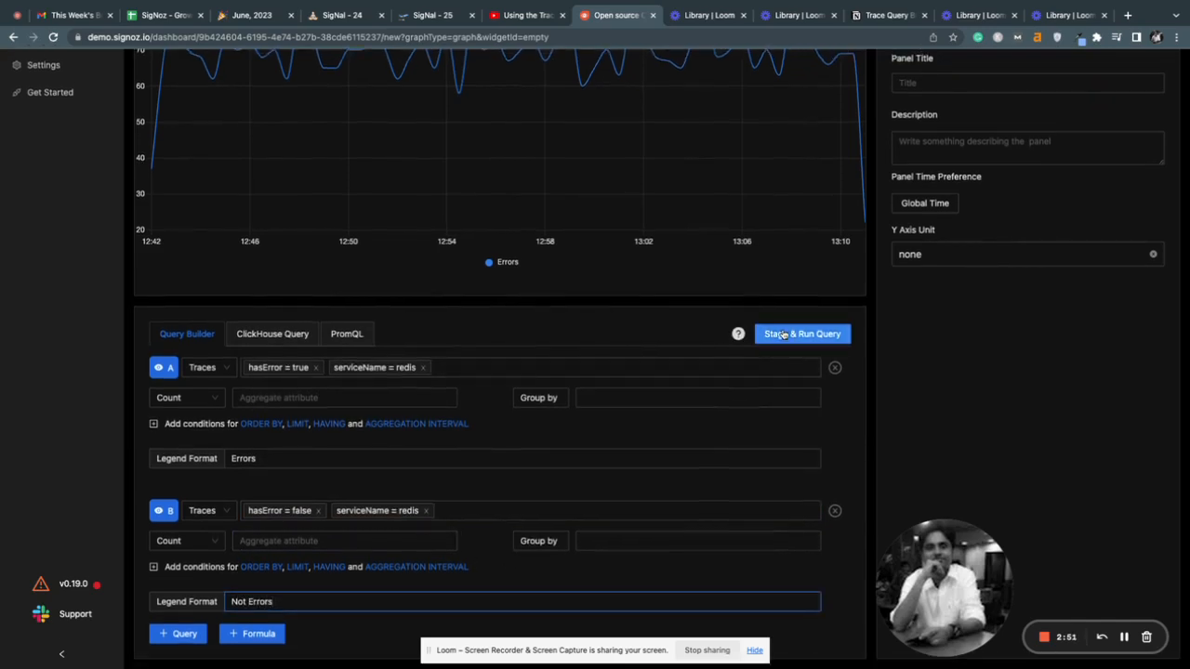
pyautogui.click(802, 334)
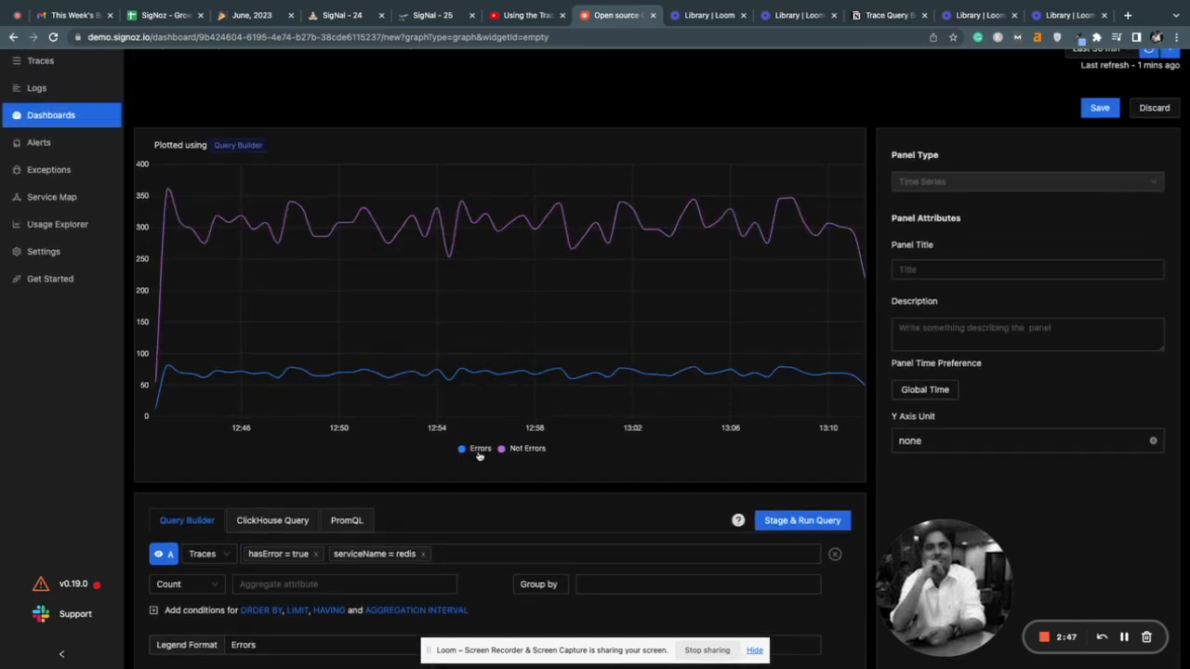
pyautogui.moveTo(462, 254)
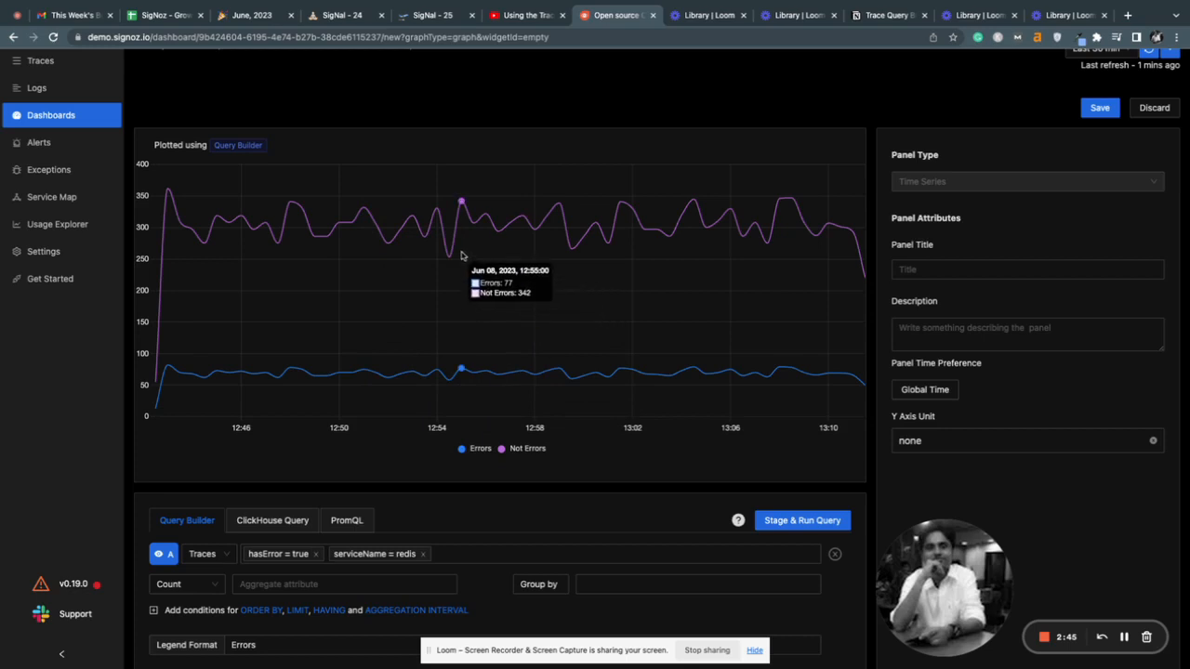
pyautogui.scroll(-3)
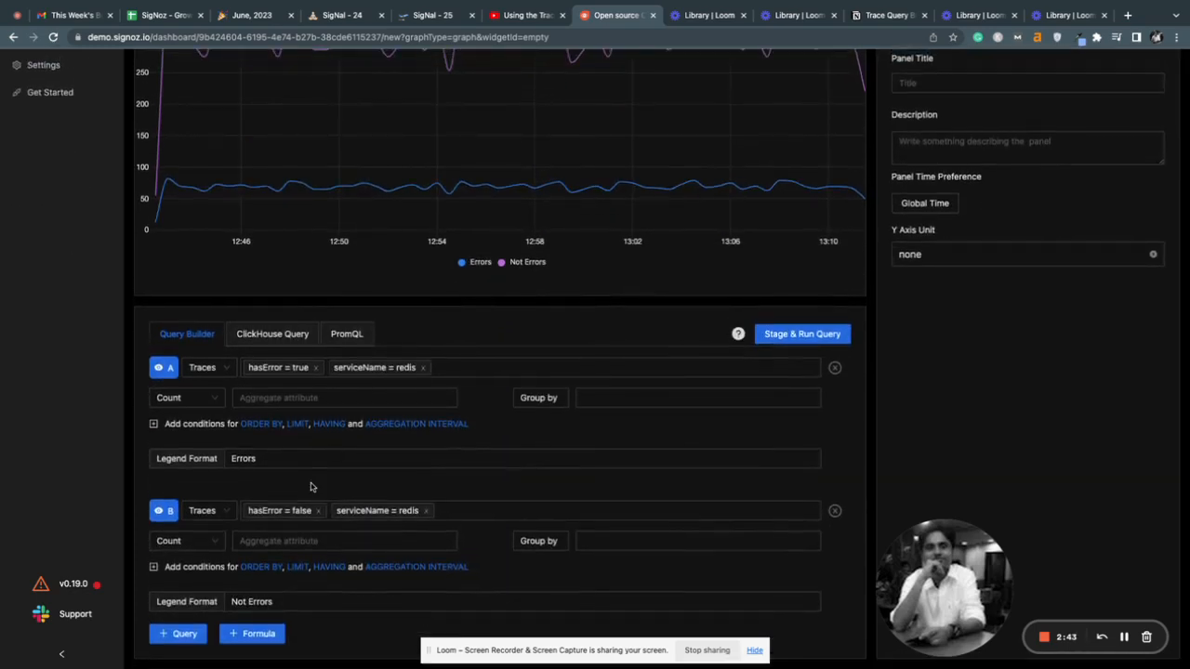
pyautogui.moveTo(263, 508)
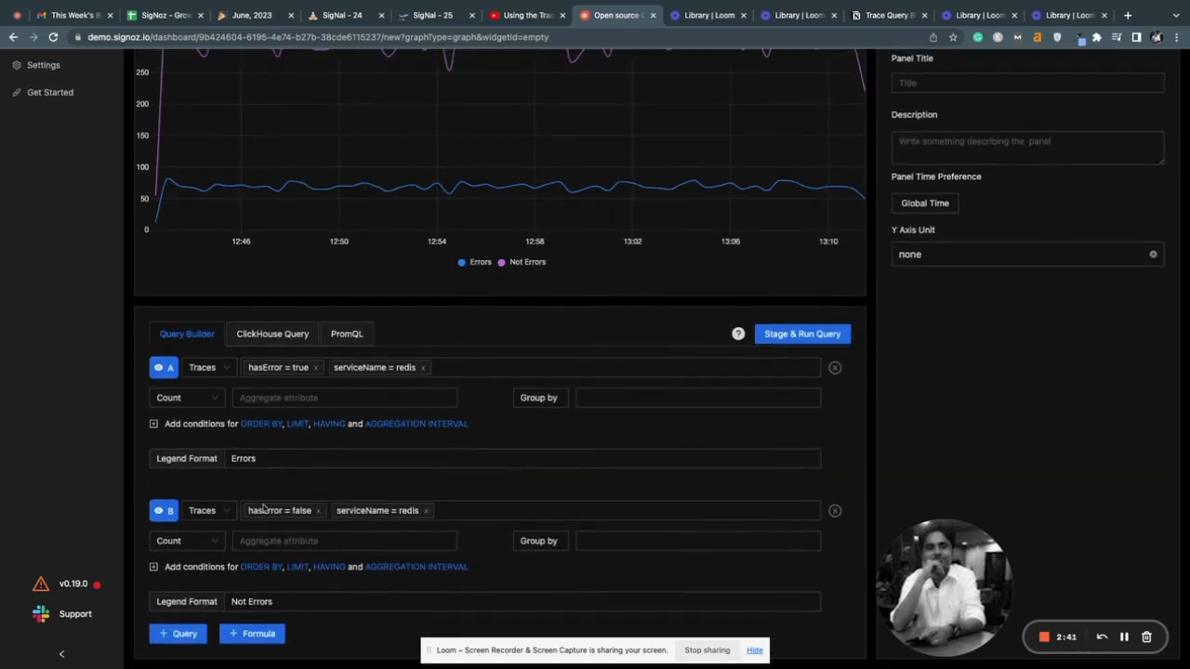
# Step: Add formula 100*(A/(A+B)) with the legend 'Error rate for Redis'
pyautogui.click(521, 601)
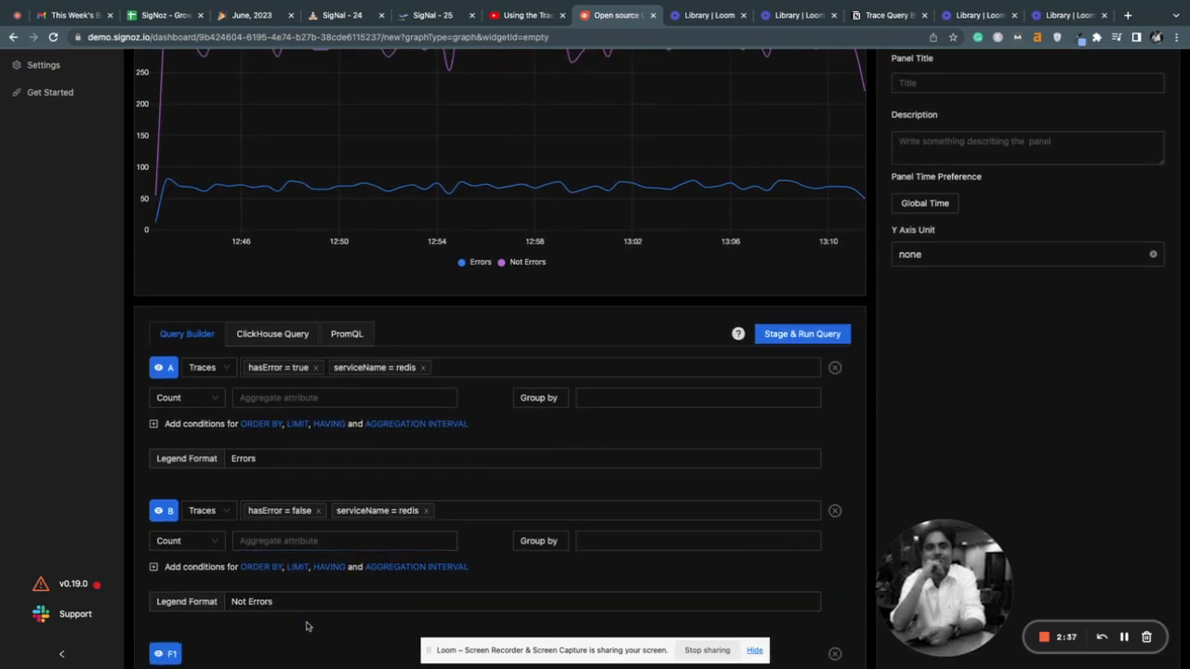
pyautogui.scroll(-3)
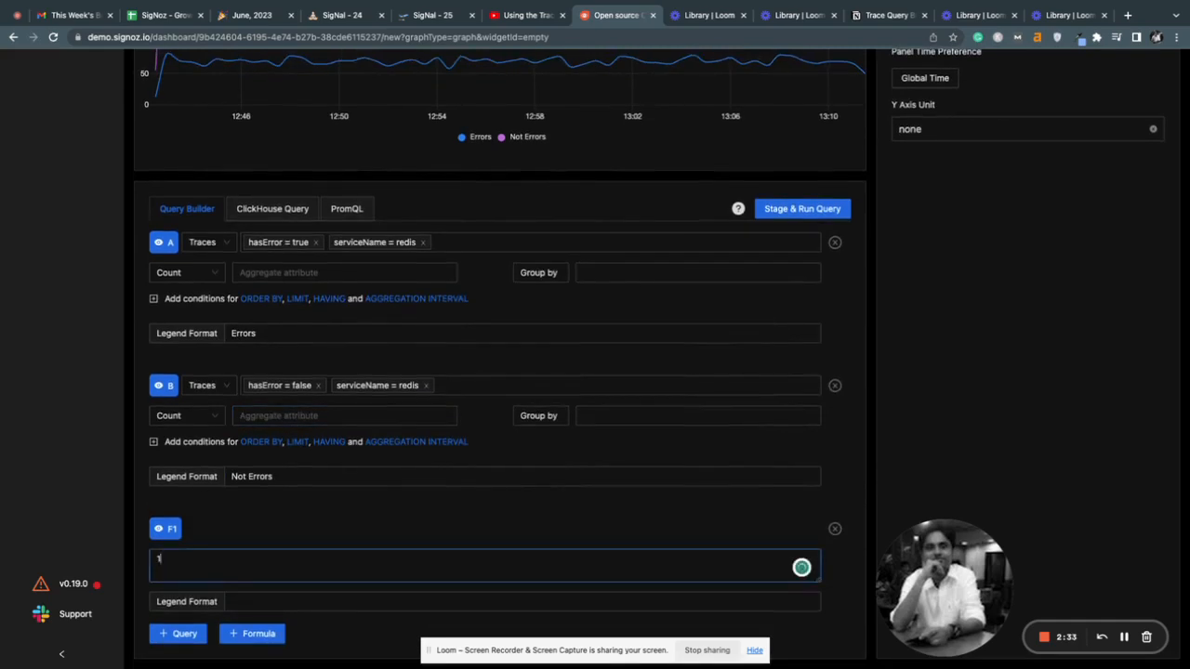
pyautogui.write('100*')
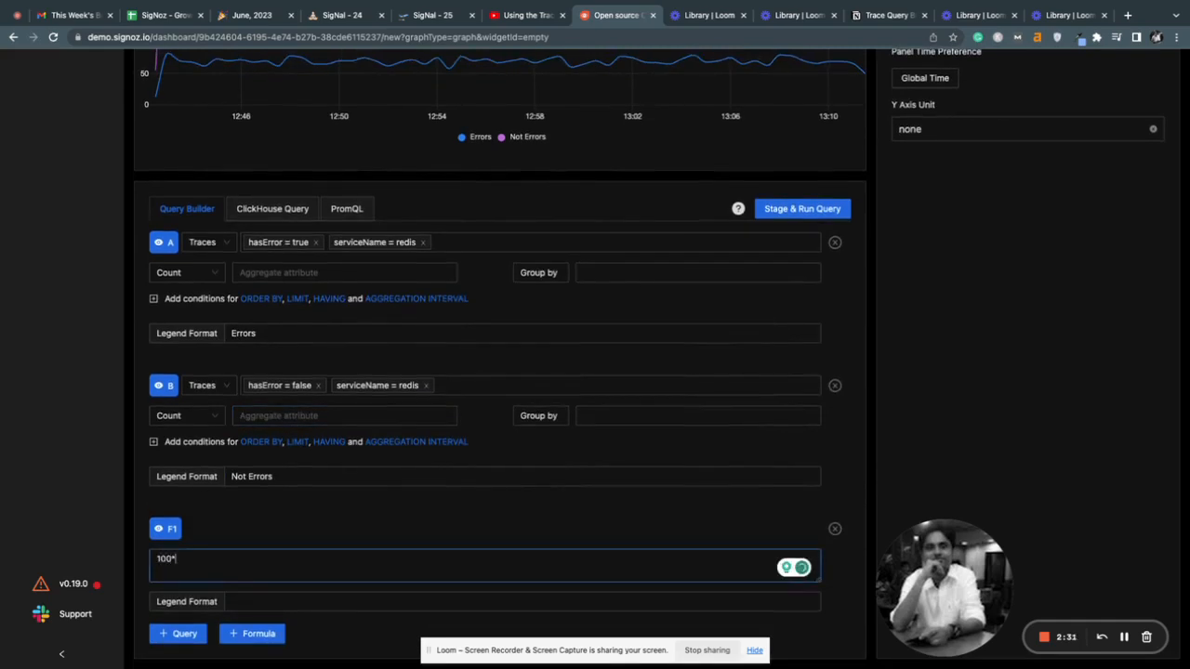
pyautogui.write('(A/(A+B')
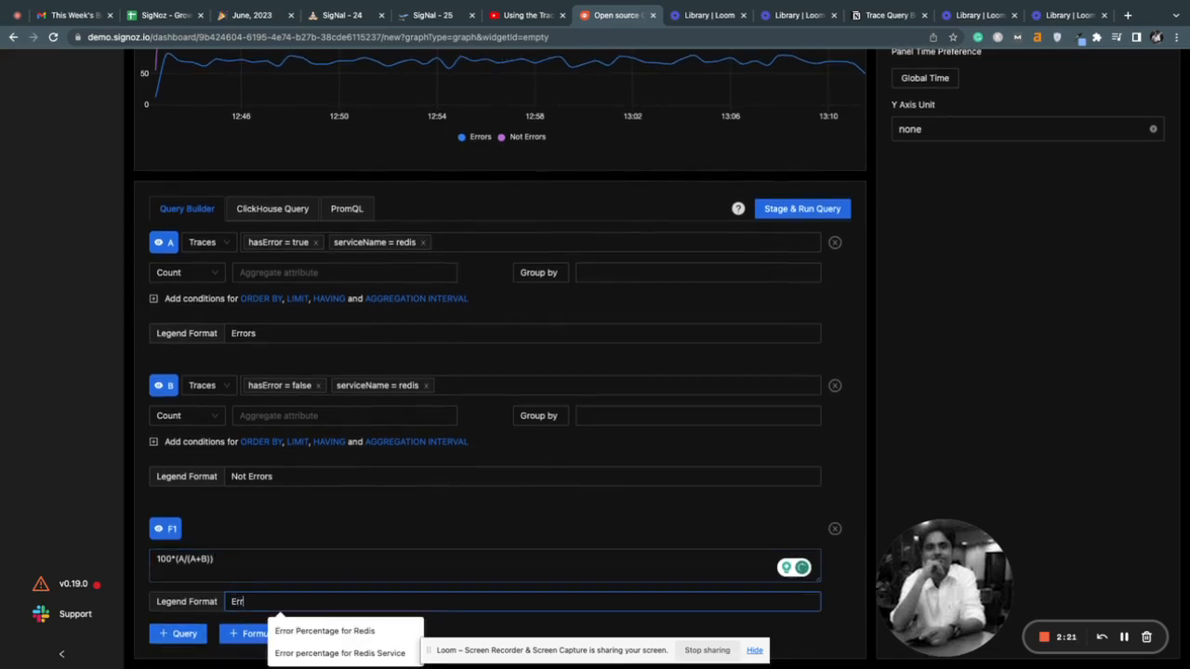
pyautogui.write('Error rat')
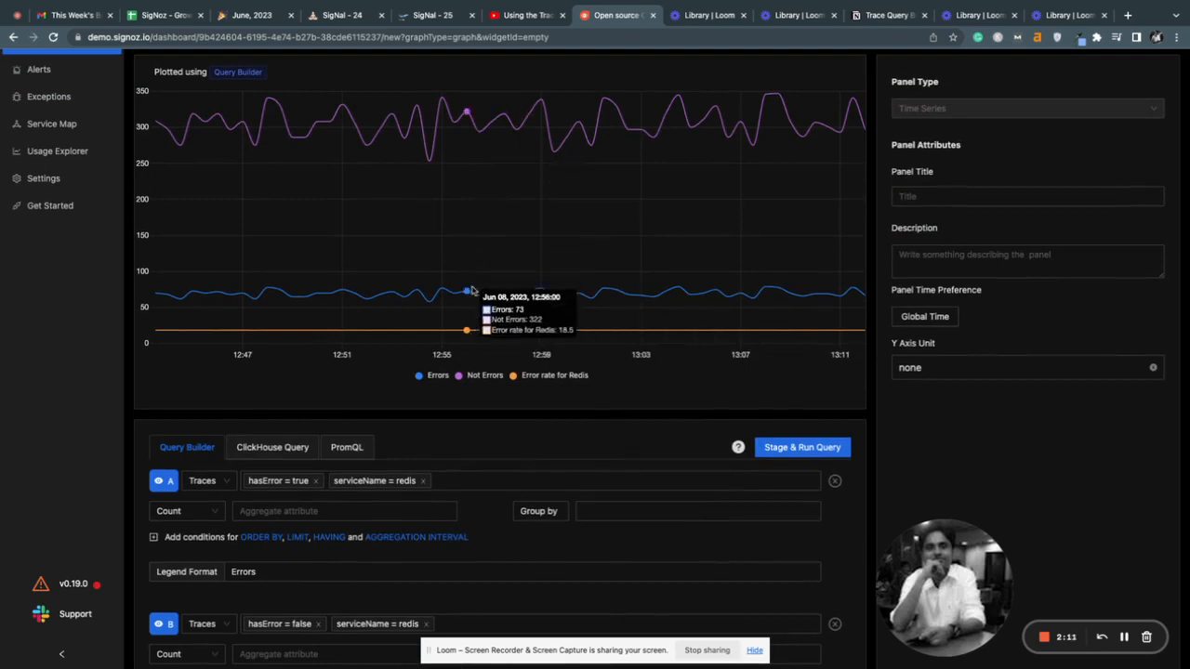
# Step: Set the panel's y-axis unit to Percent (0-100)
pyautogui.scroll(-3)
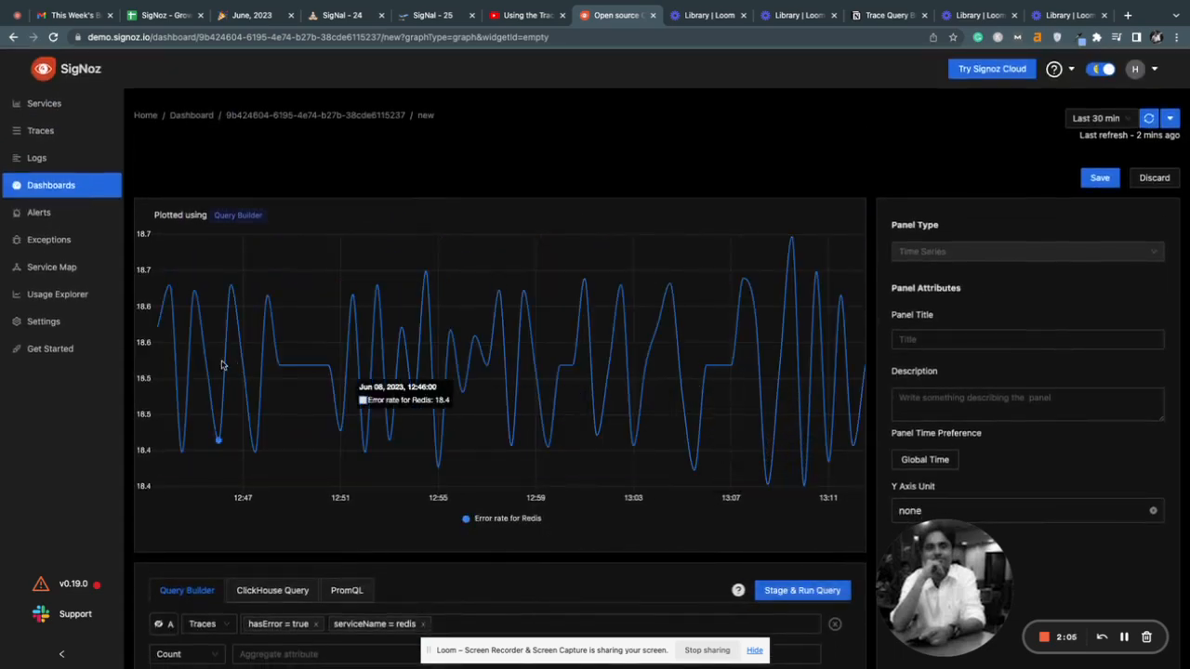
pyautogui.scroll(-3)
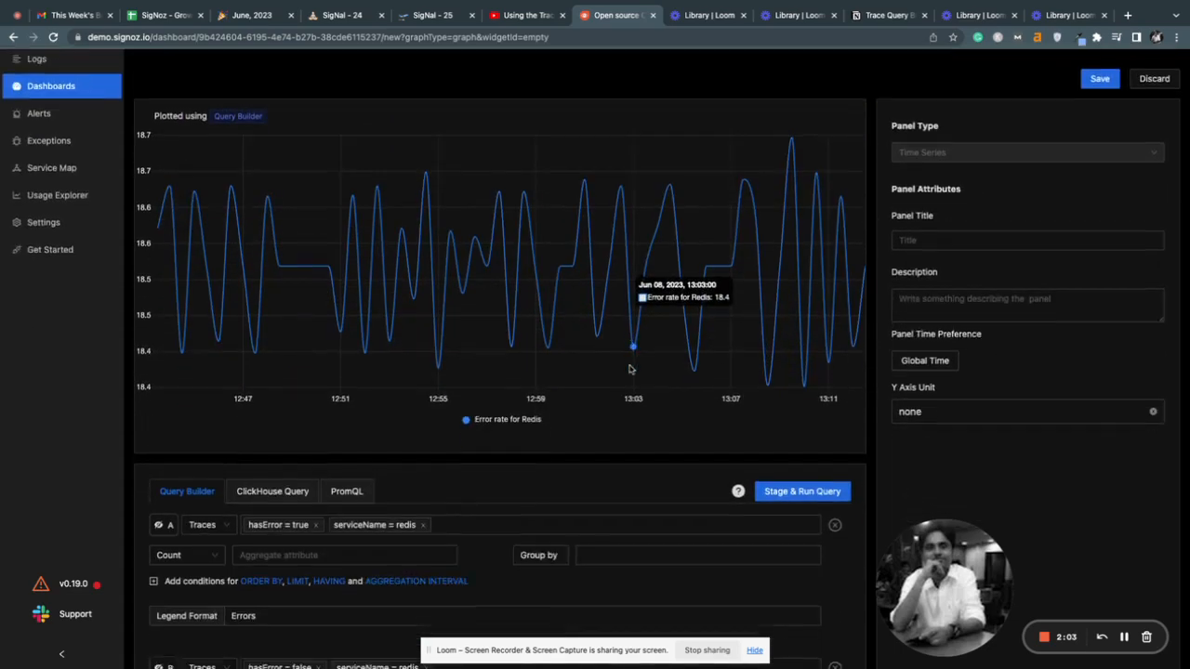
pyautogui.click(1017, 411)
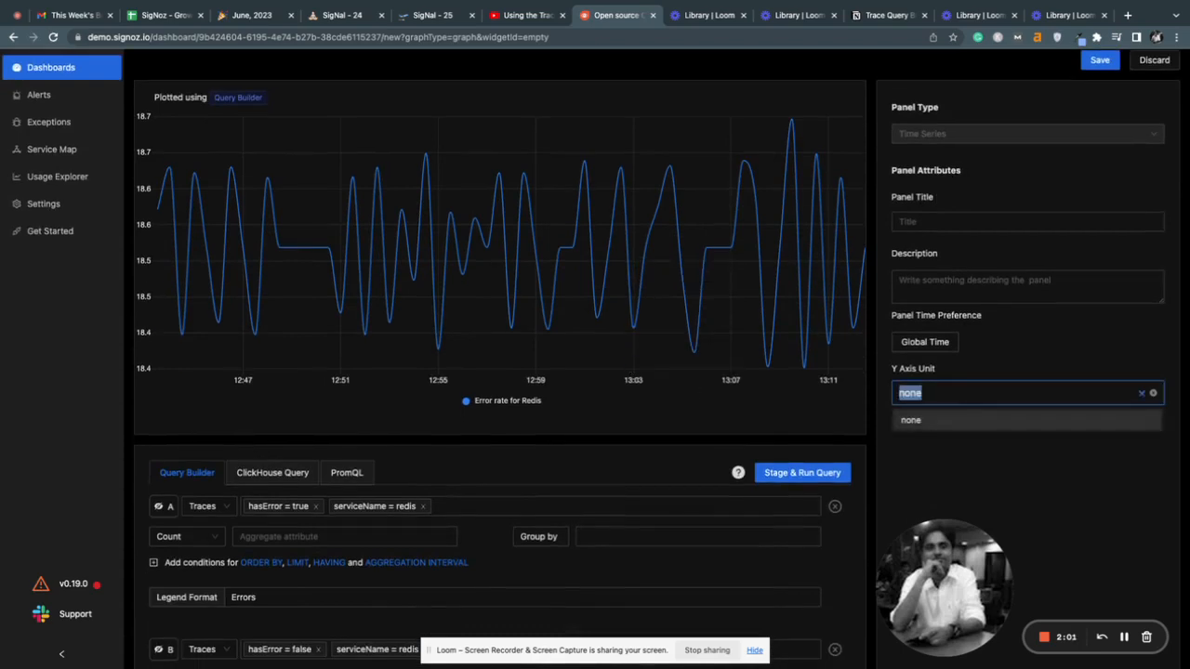
pyautogui.write('percent')
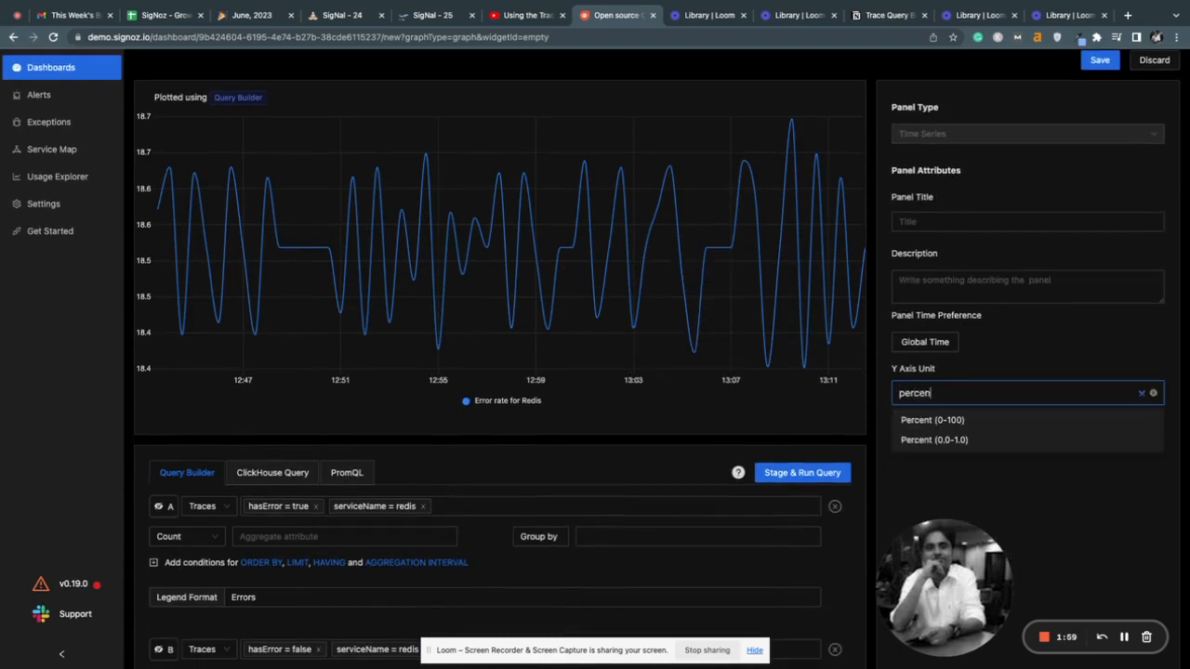
pyautogui.click(931, 419)
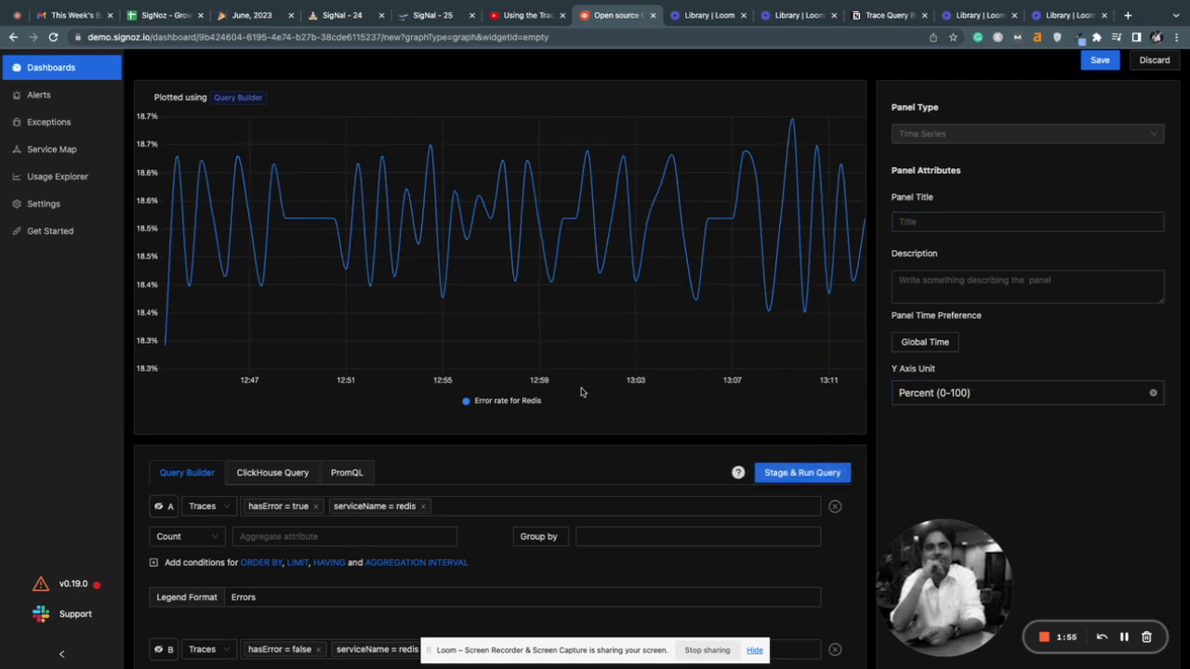
pyautogui.click(1026, 221)
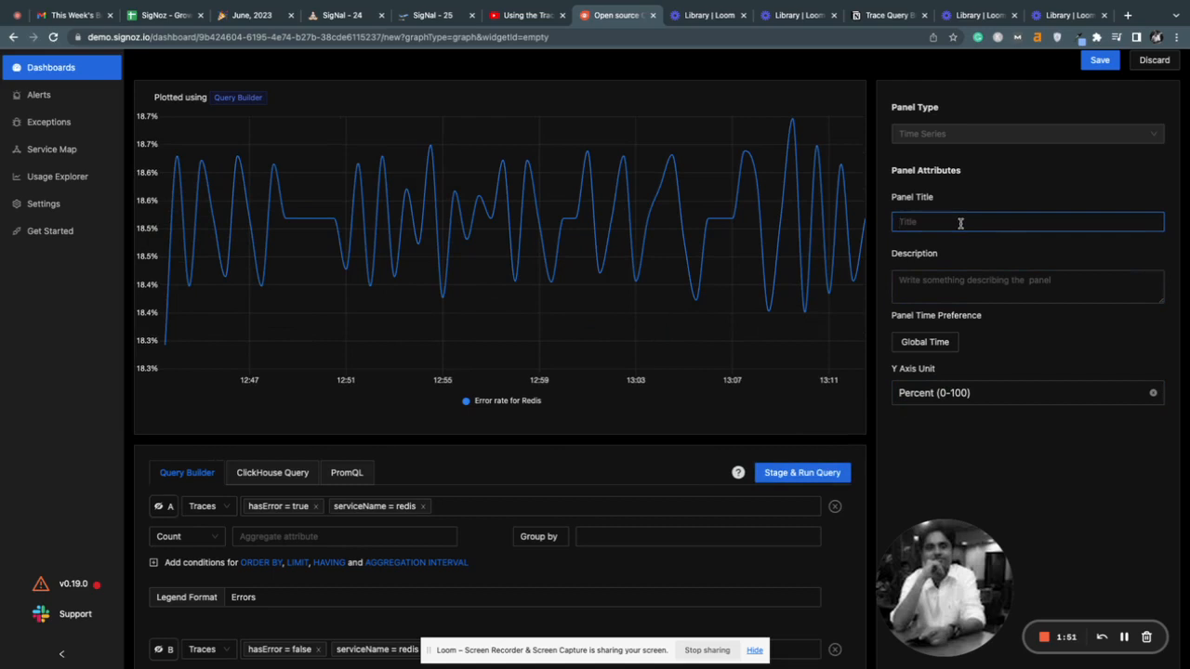
# Step: Title the panel 'Error Rate for Redis' and confirm saving it
pyautogui.write('Error Rate for Redis')
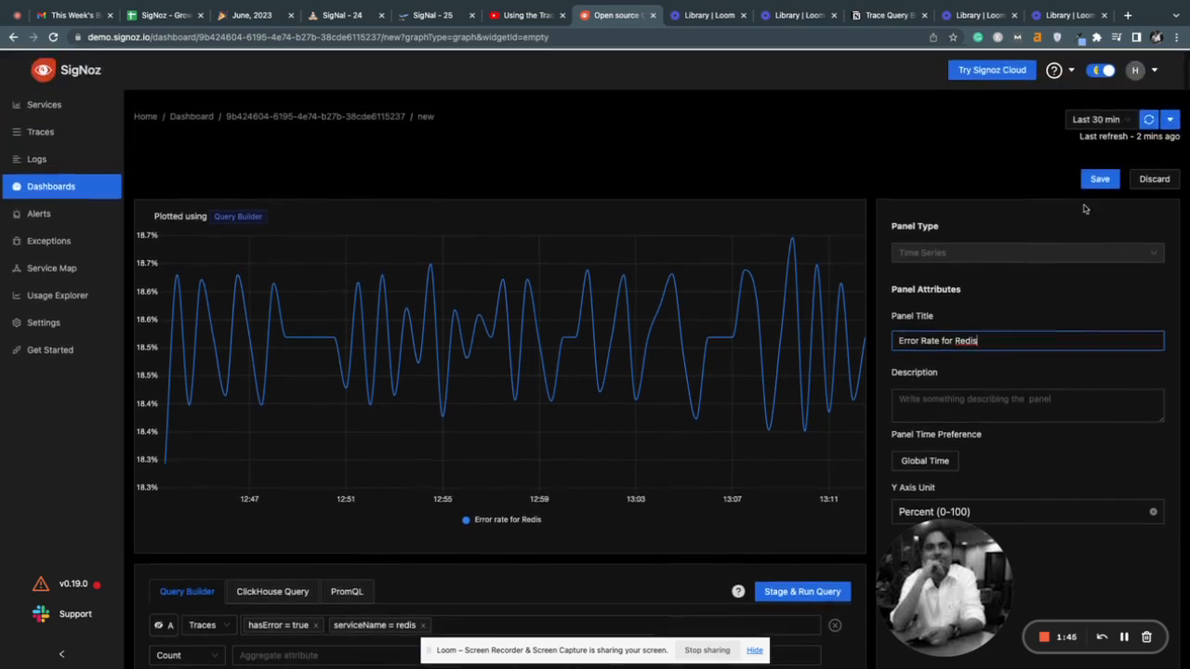
pyautogui.click(1098, 178)
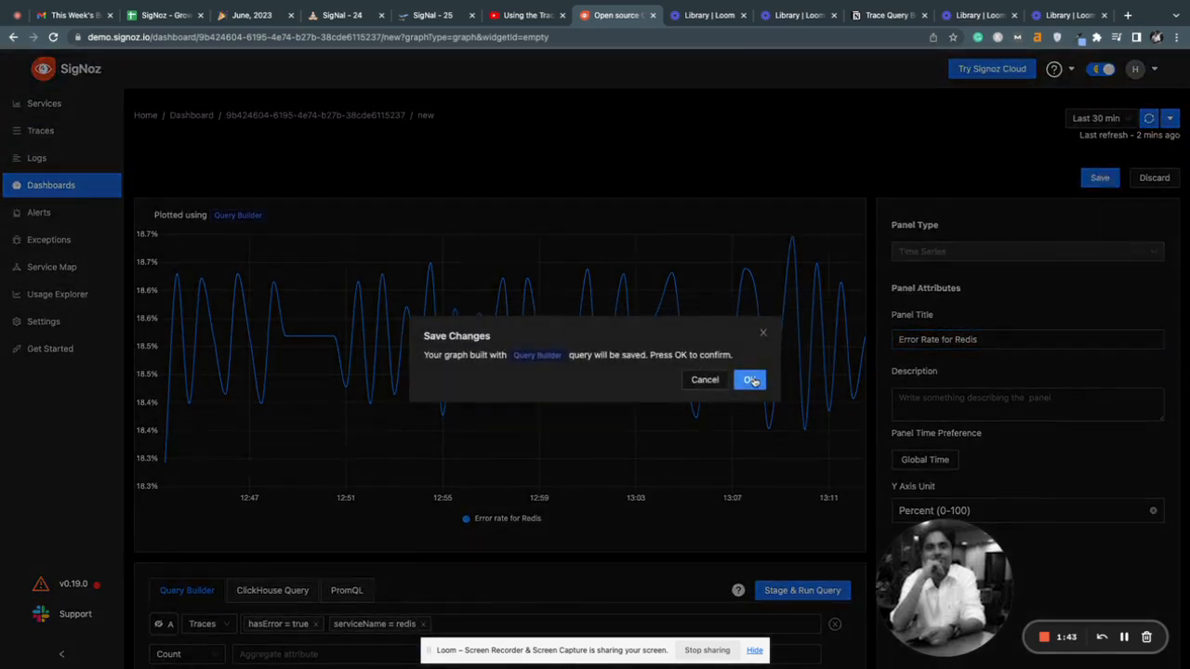
pyautogui.click(750, 379)
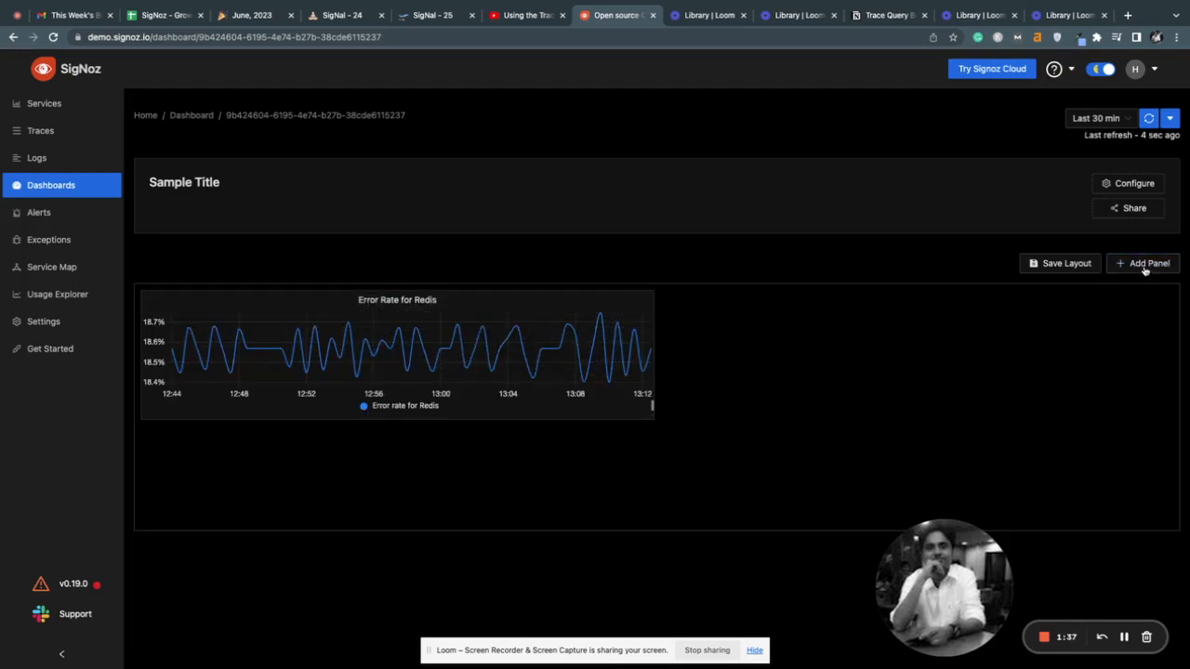
# Step: Add another panel, view the ClickHouse Query tab, then return to Query Builder
pyautogui.click(1142, 263)
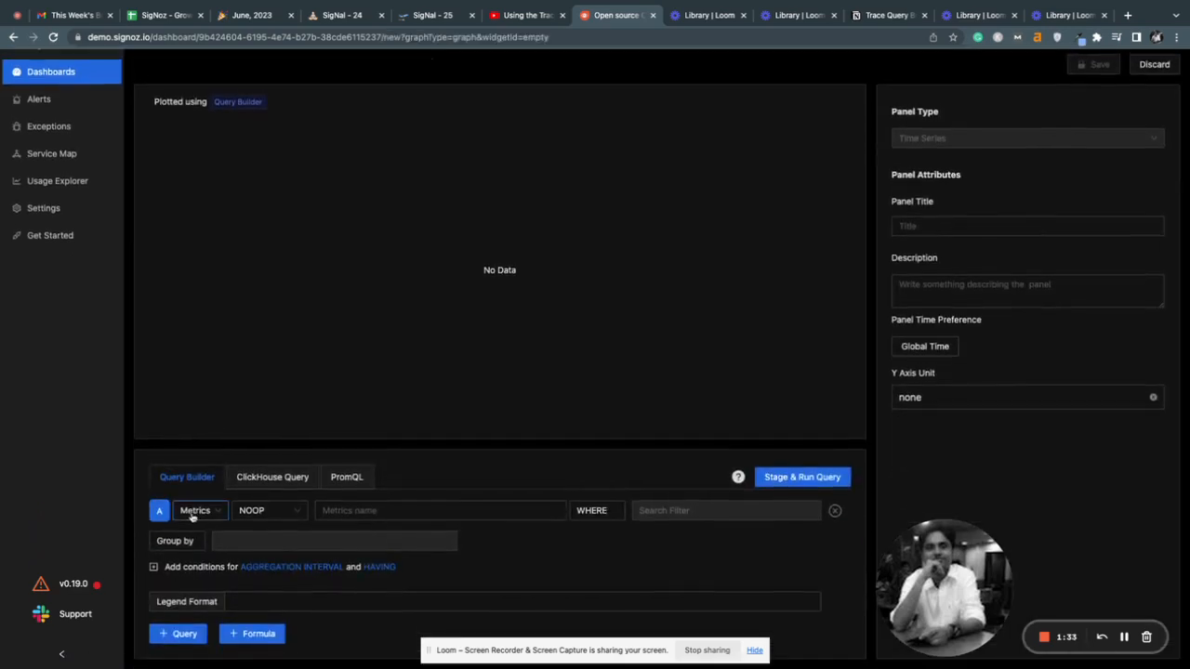
pyautogui.click(199, 511)
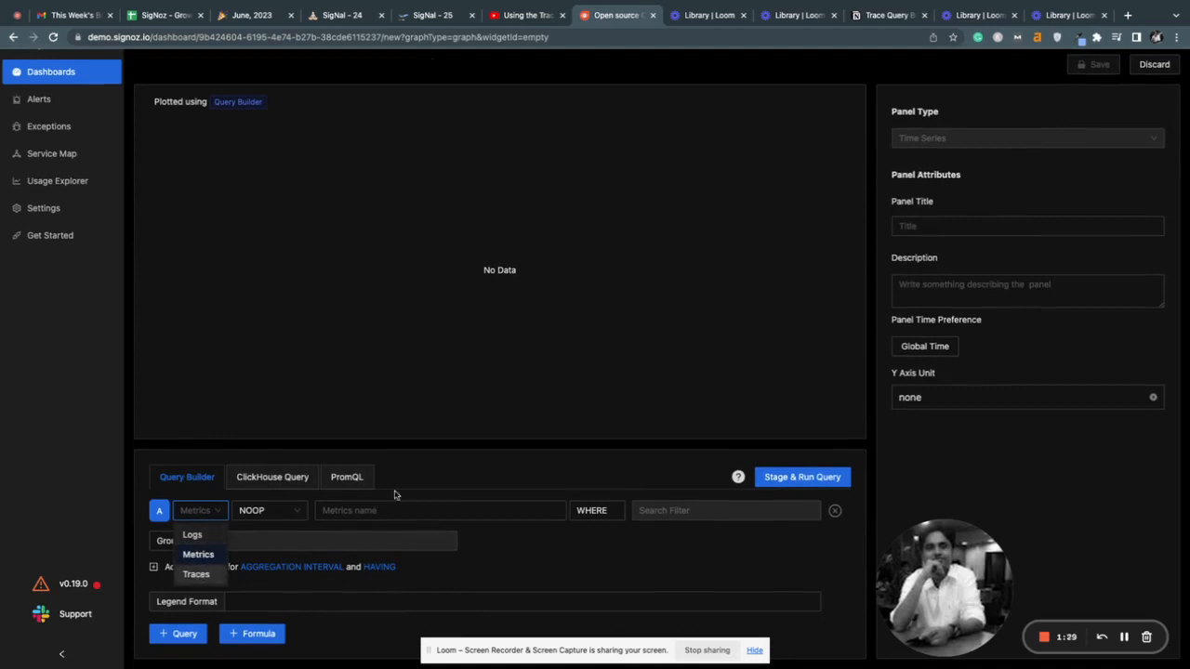
pyautogui.click(272, 477)
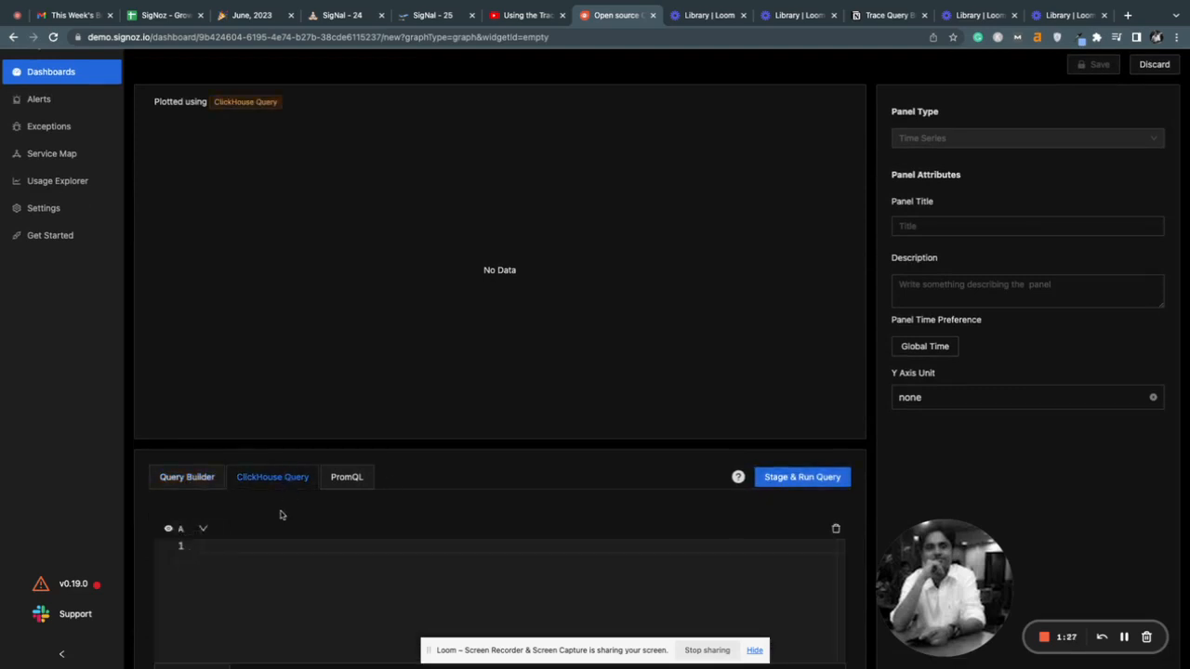
pyautogui.moveTo(249, 521)
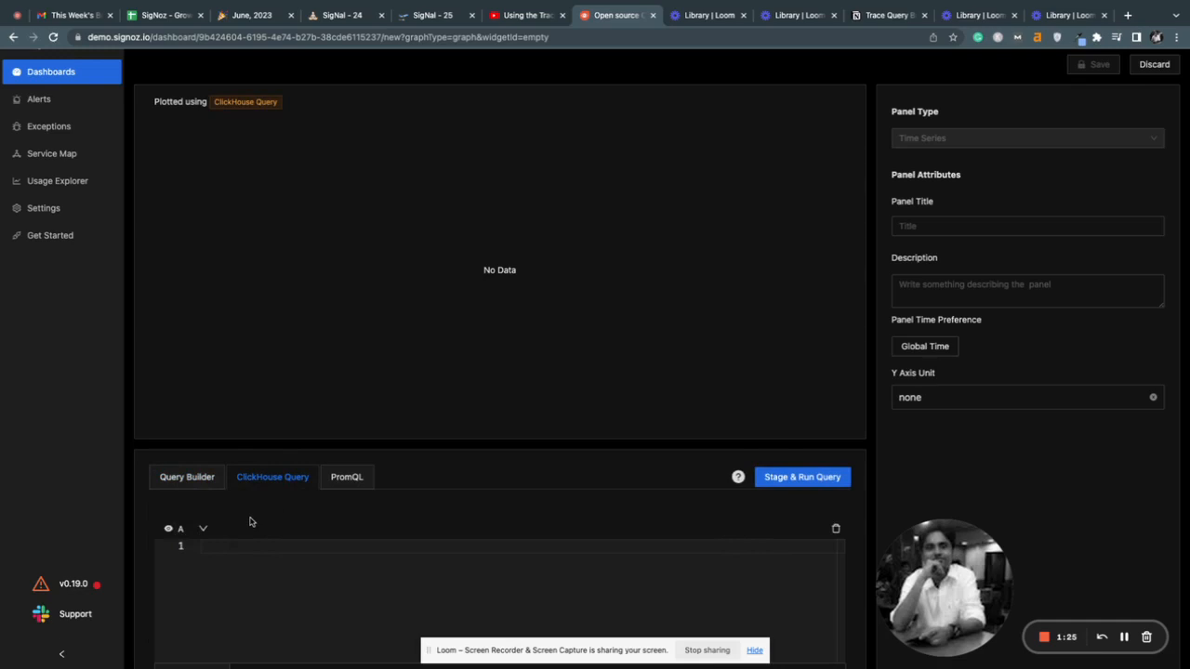
pyautogui.moveTo(232, 521)
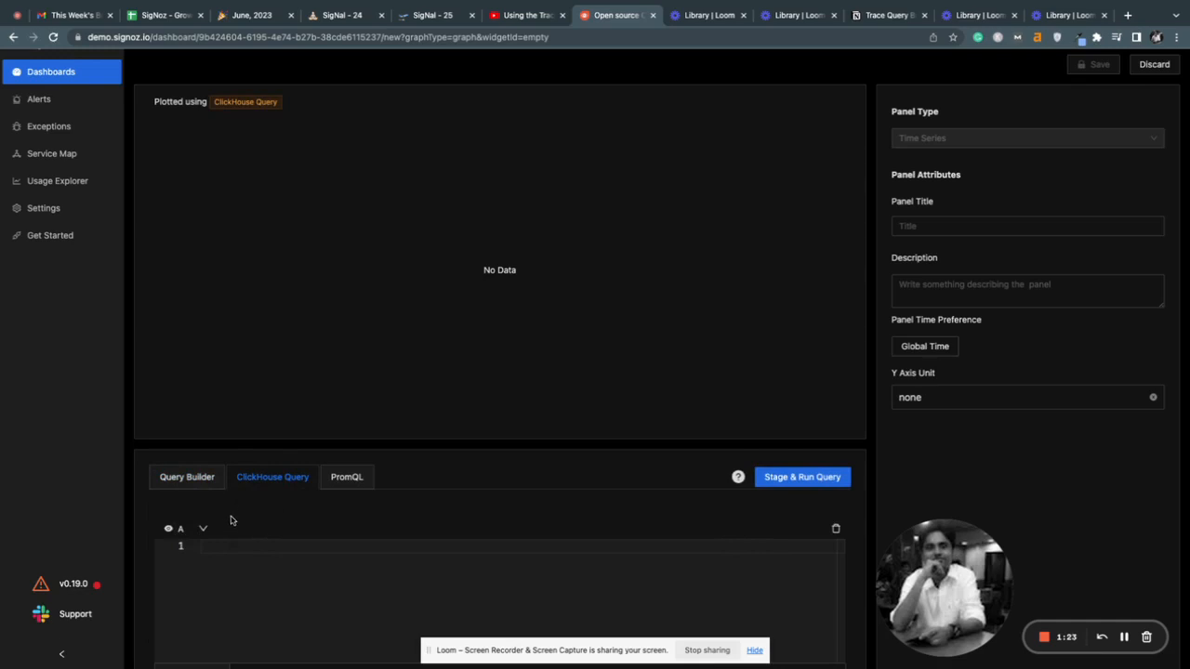
pyautogui.click(186, 476)
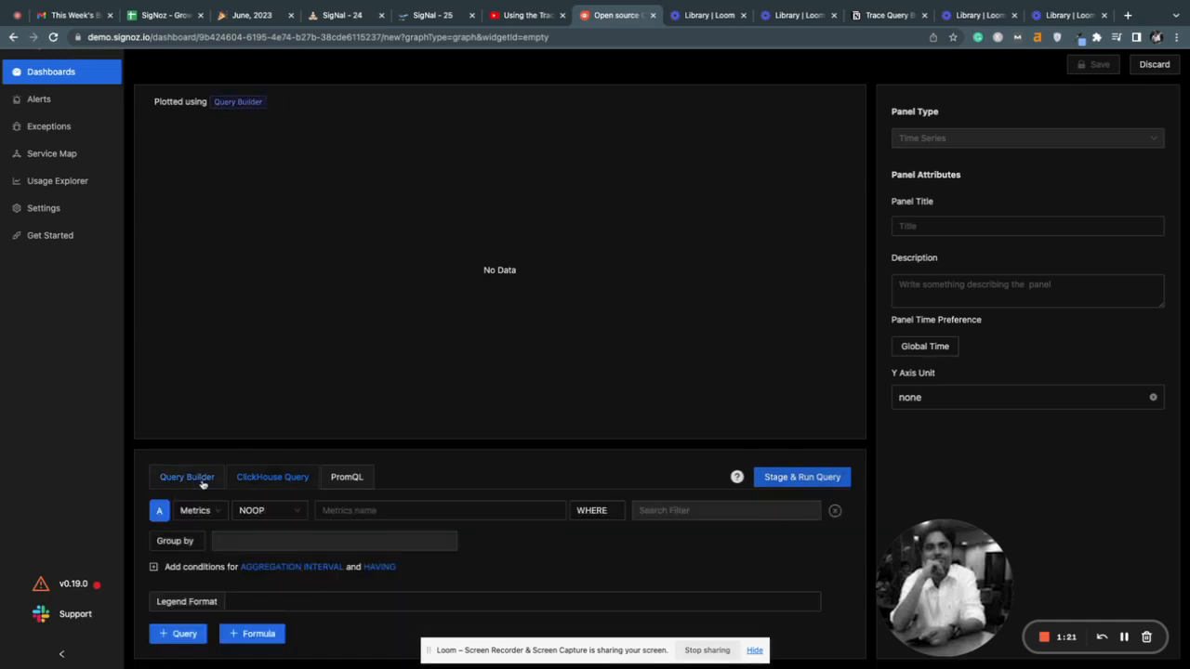
pyautogui.click(521, 602)
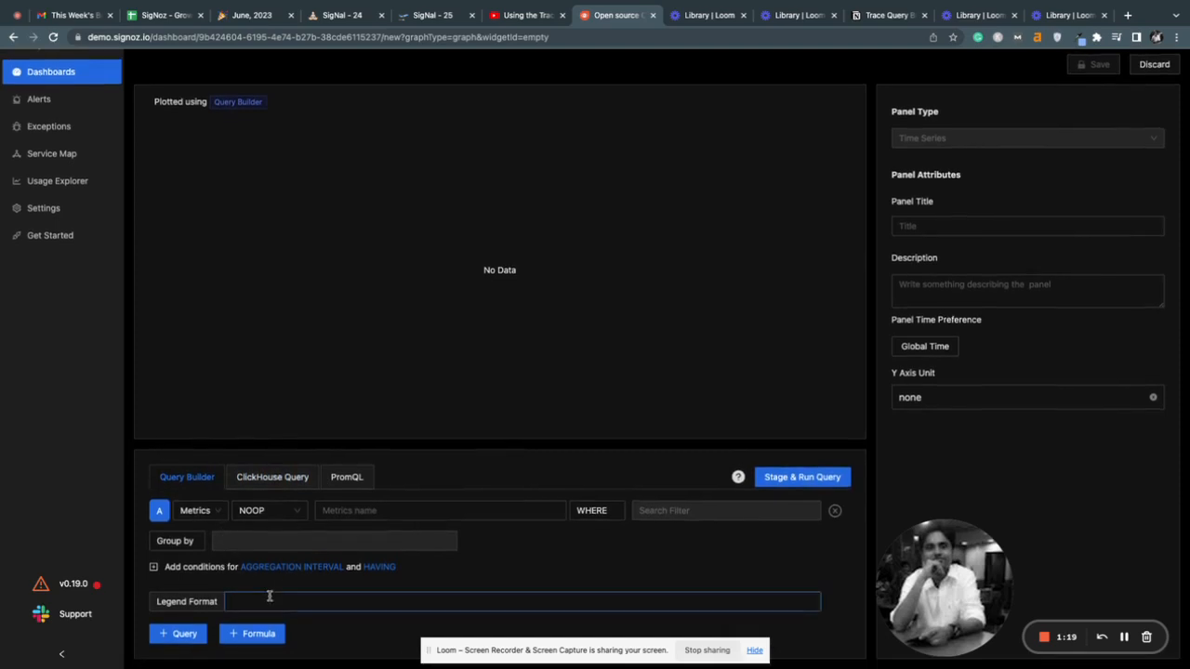
pyautogui.moveTo(544, 571)
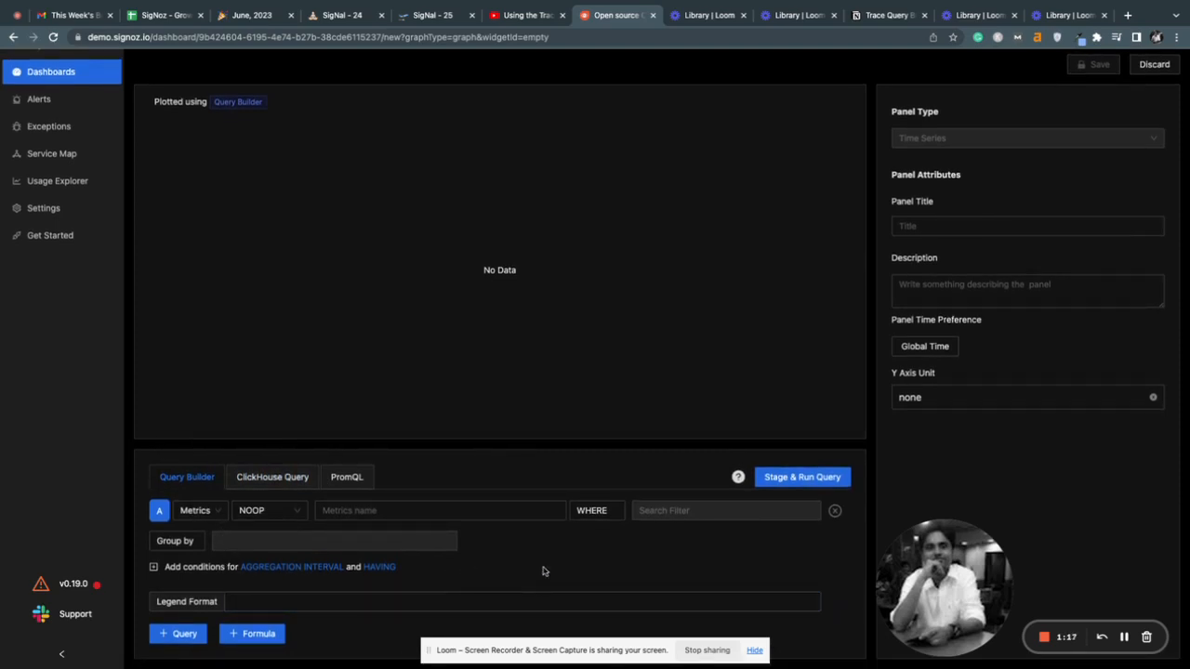